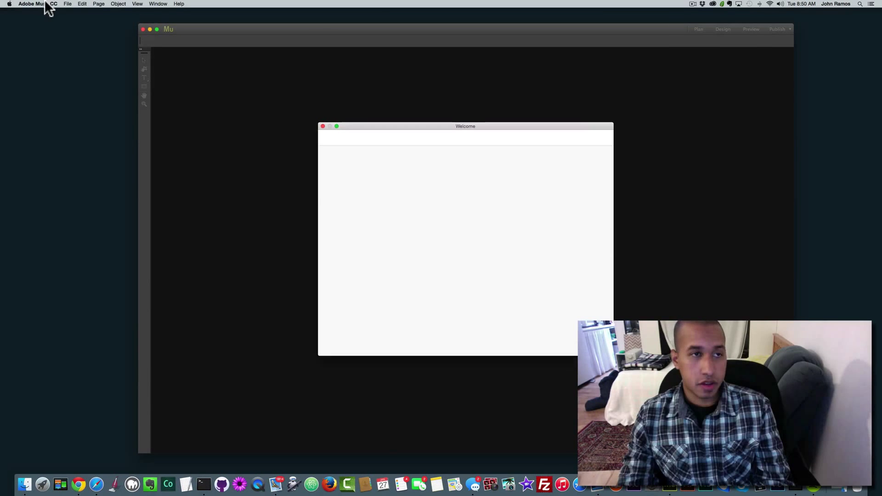
mouse_move(416, 154)
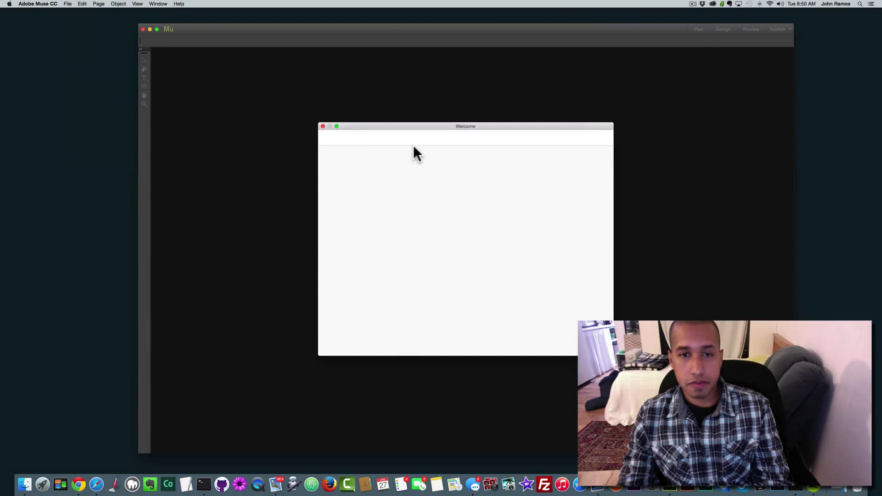
Create a new website and open its blank Home page in Design view
click(324, 126)
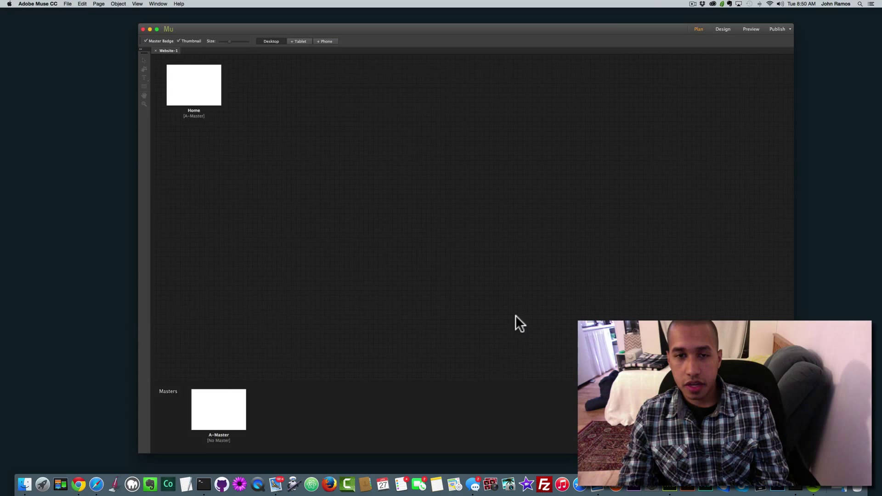
double_click(194, 85)
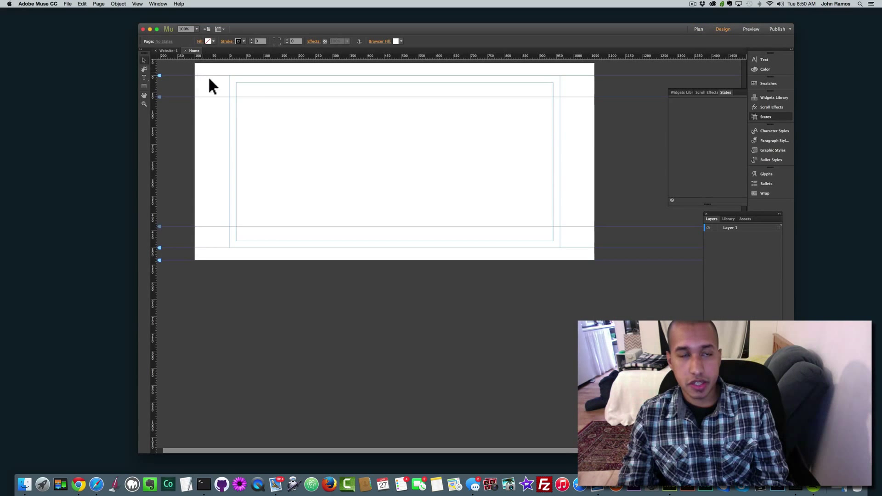
mouse_move(272, 92)
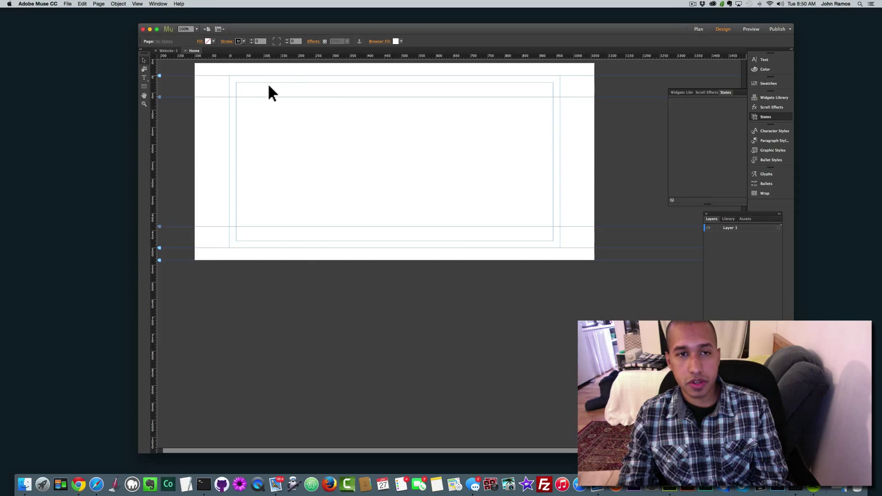
click(118, 4)
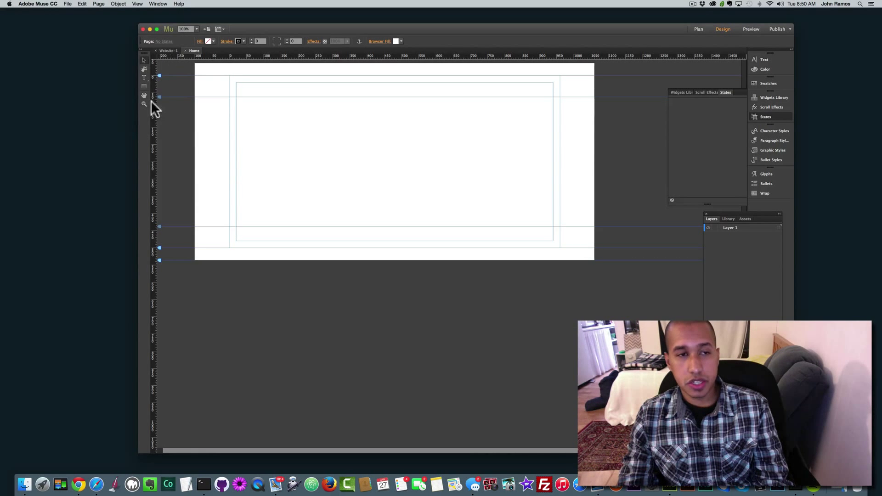
Insert a Fullscreen slideshow widget onto the Home page via Insert Widget
click(117, 4)
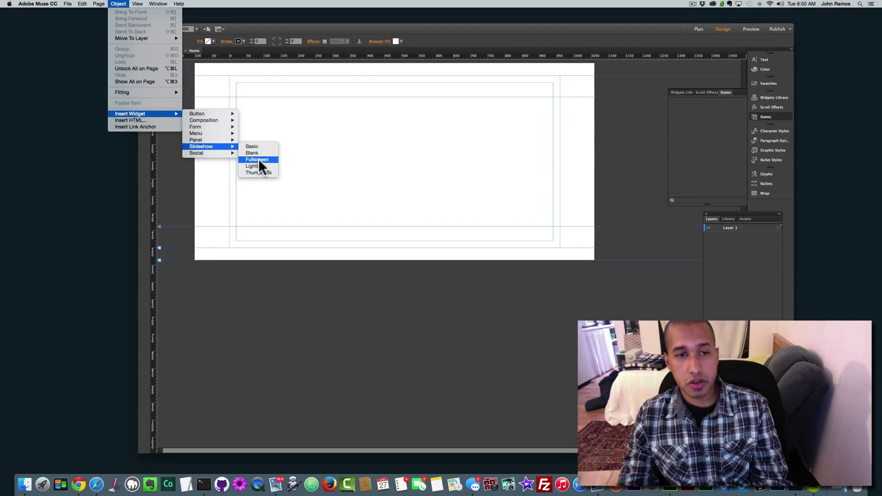
click(257, 160)
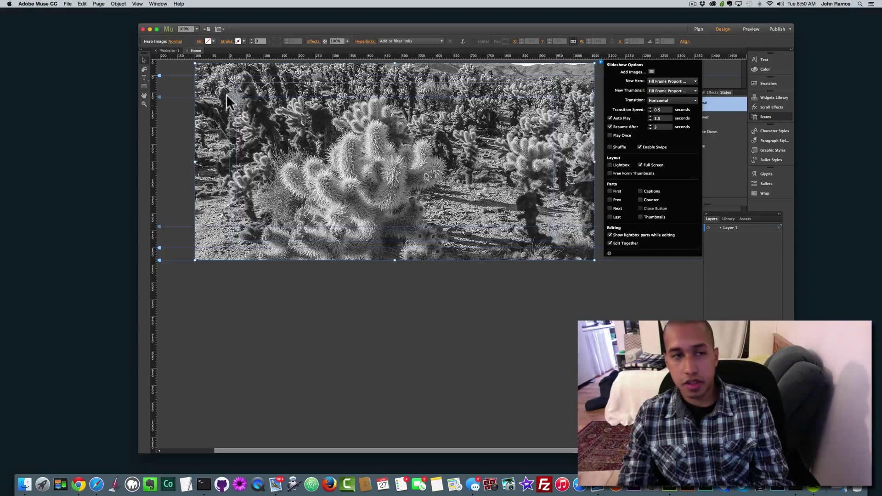
mouse_move(468, 192)
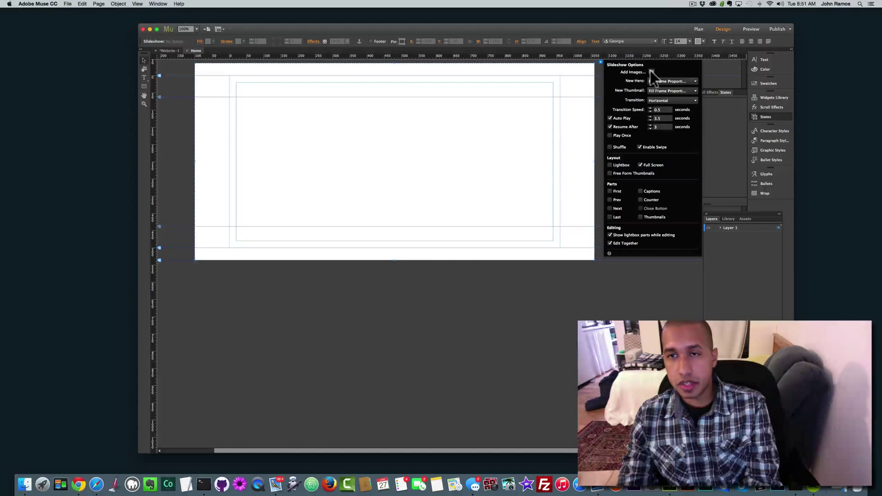
Import your own photos, including Santa at a laptop, into the slideshow
click(633, 72)
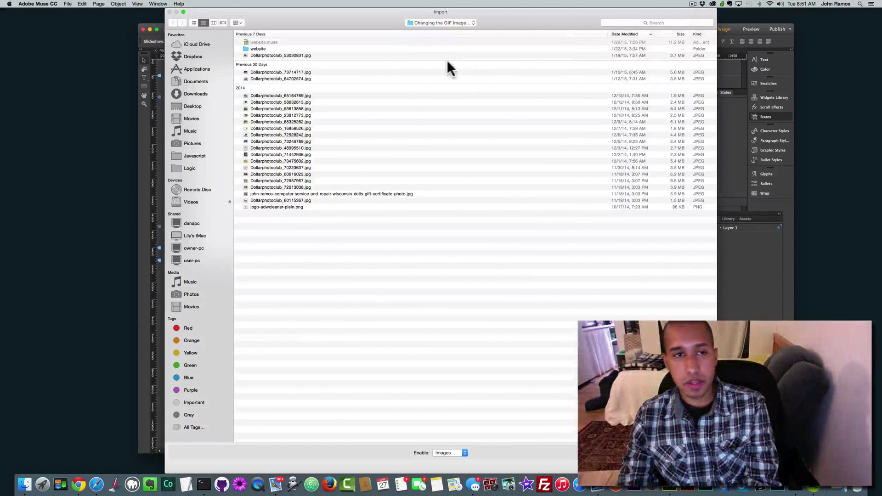
click(281, 187)
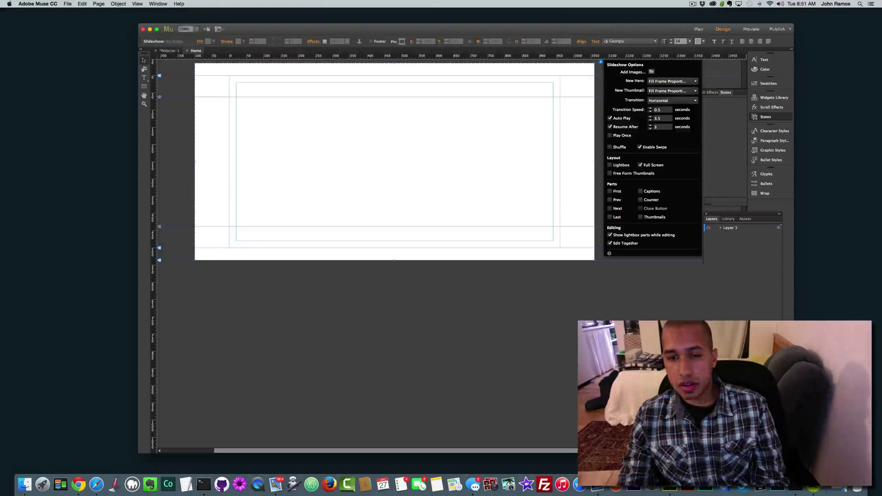
click(652, 72)
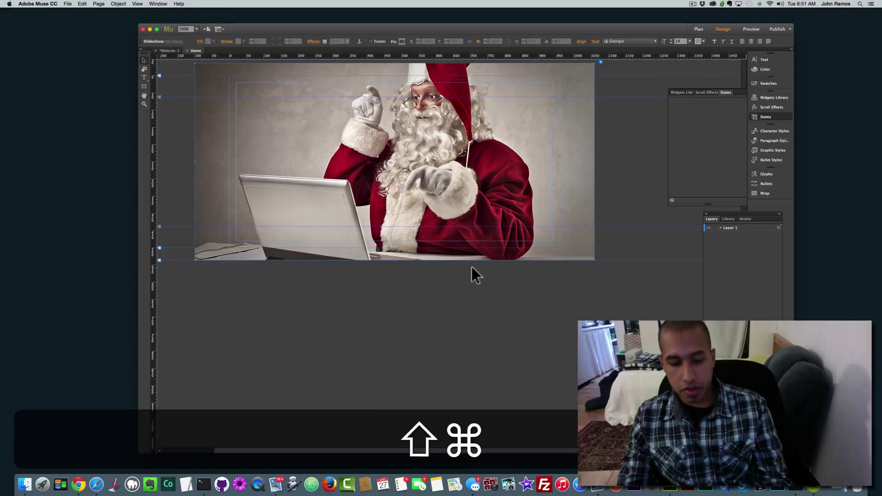
click(750, 28)
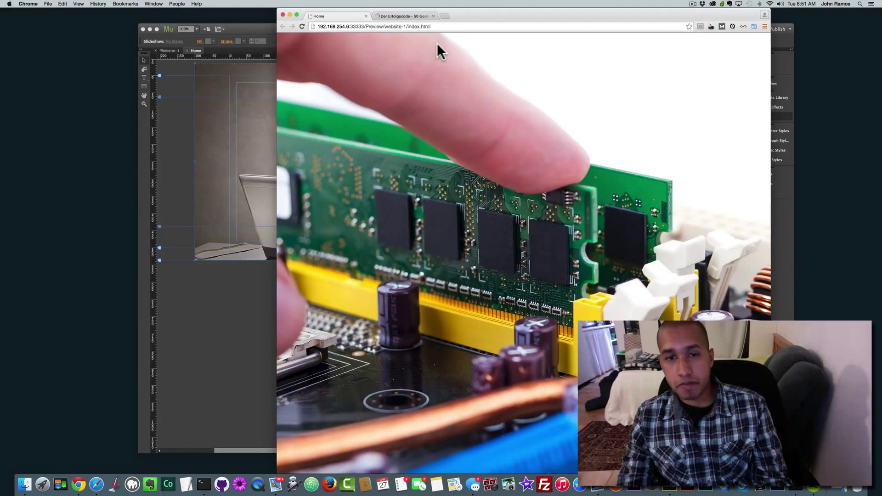
click(434, 15)
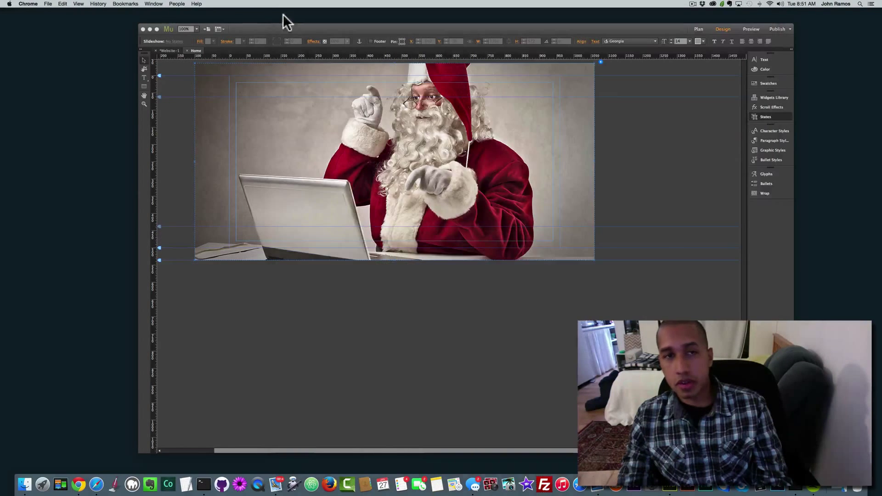
key(shift+cmd+e)
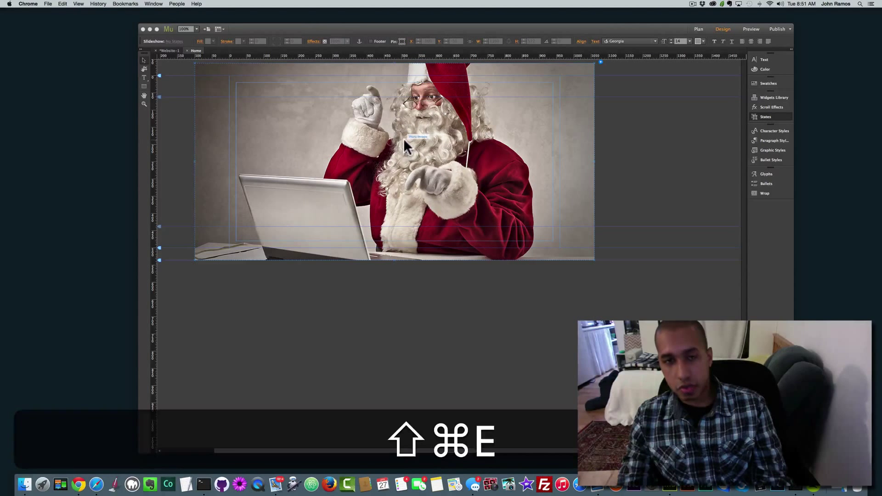
key(shift+cmd+e)
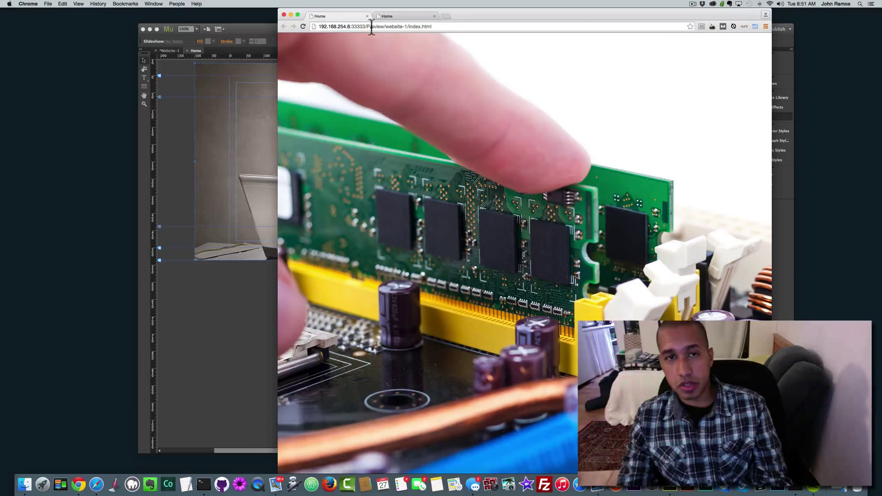
mouse_move(284, 19)
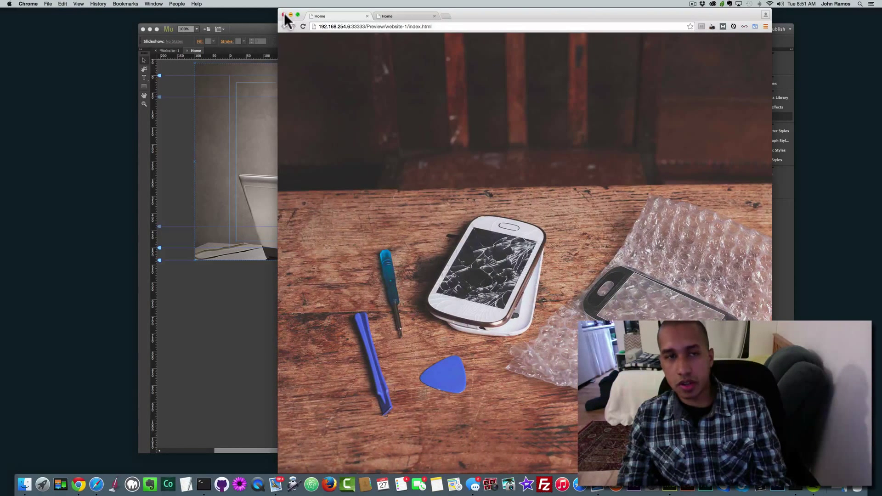
click(284, 16)
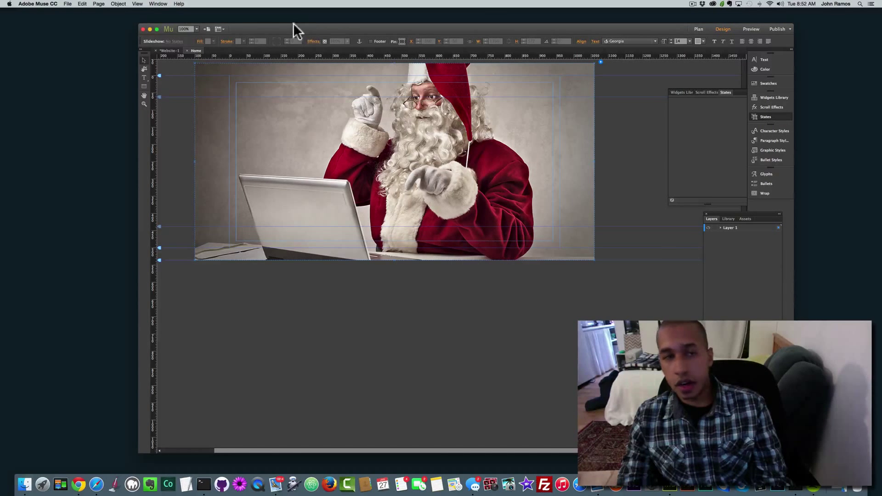
mouse_move(421, 147)
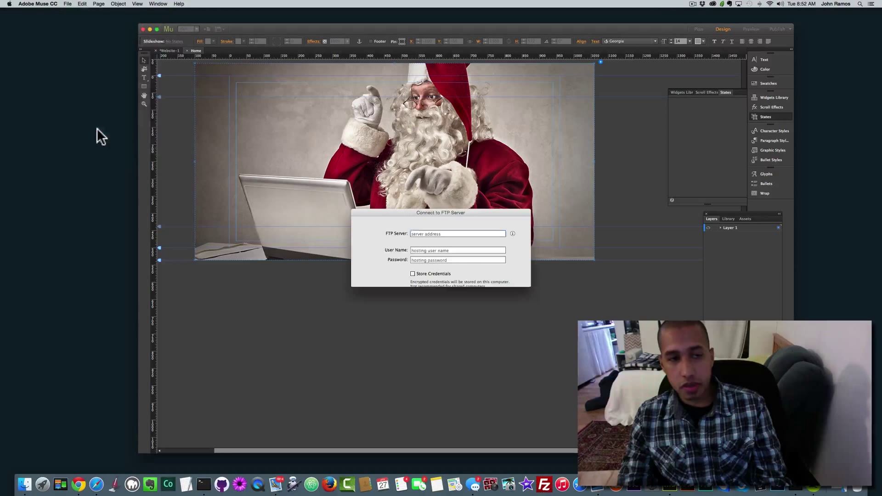
Enter server ftp.johnramoscomputer and user johnram1, store credentials, and choose SFTP
click(458, 234)
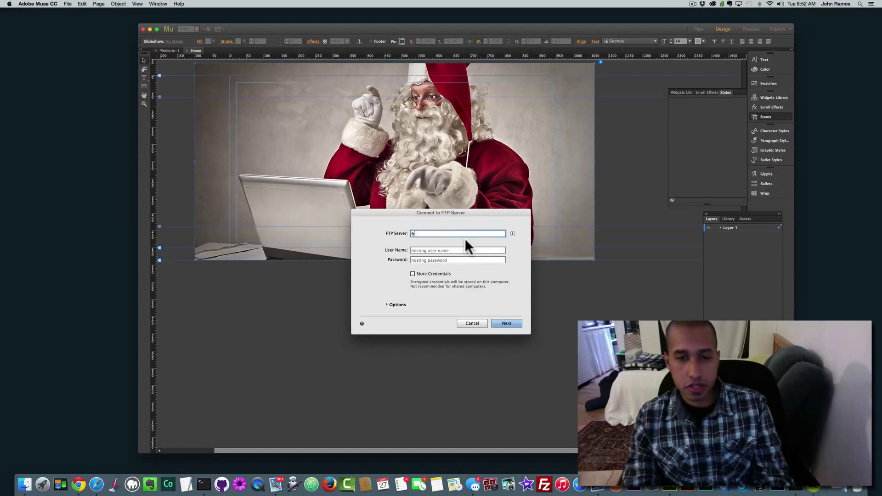
text(ftp.johnramoscomputerservice.com)
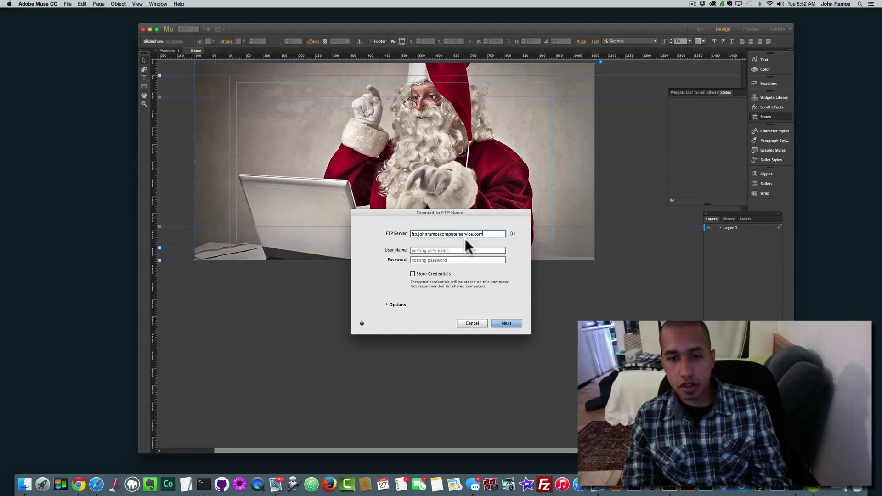
text(johnram1)
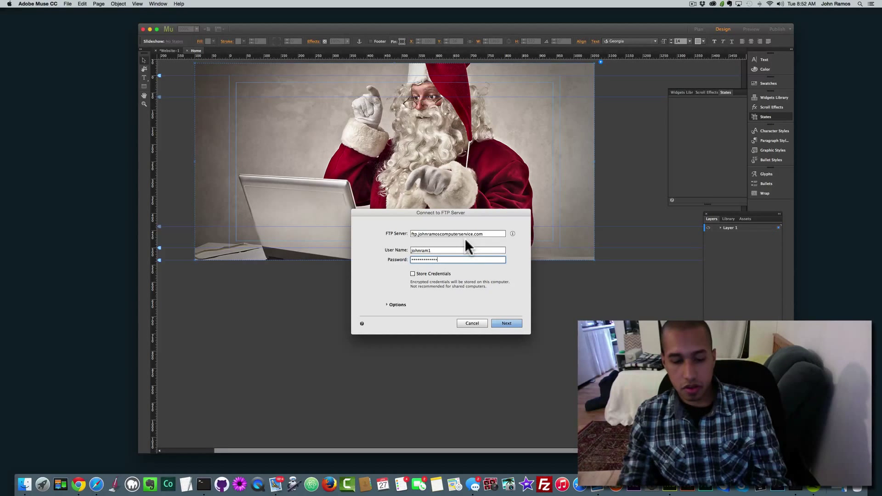
click(413, 274)
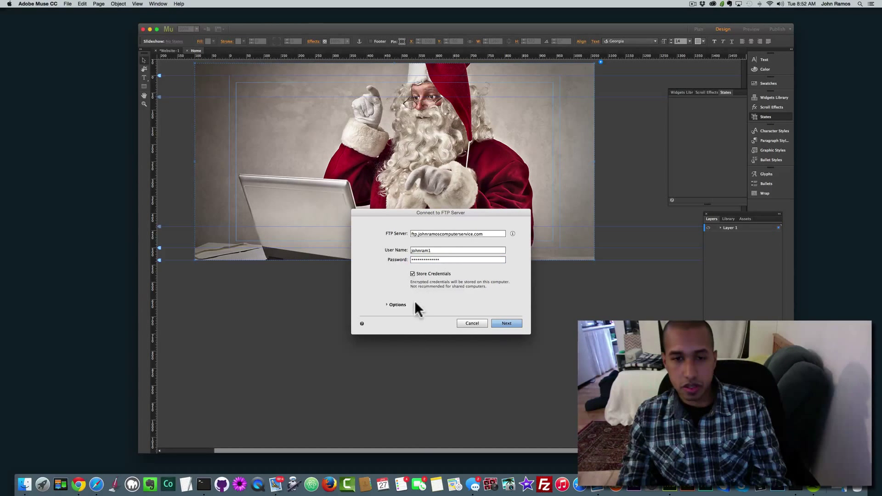
click(398, 304)
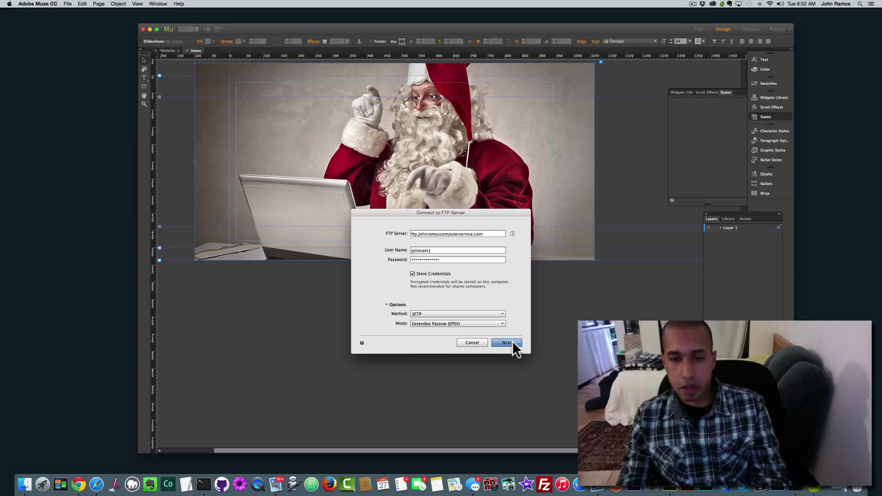
click(506, 343)
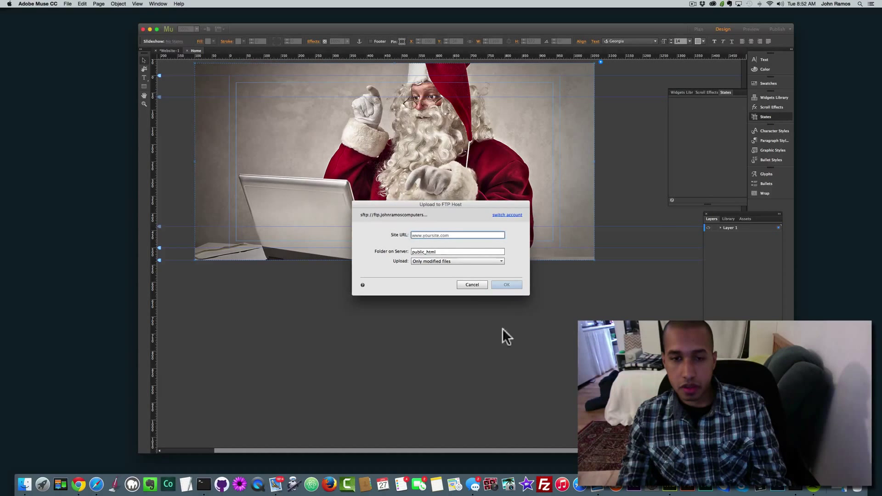
Set the upload destination to public_html/preloader-site and agree to create that folder
click(458, 251)
text(/preloader-)
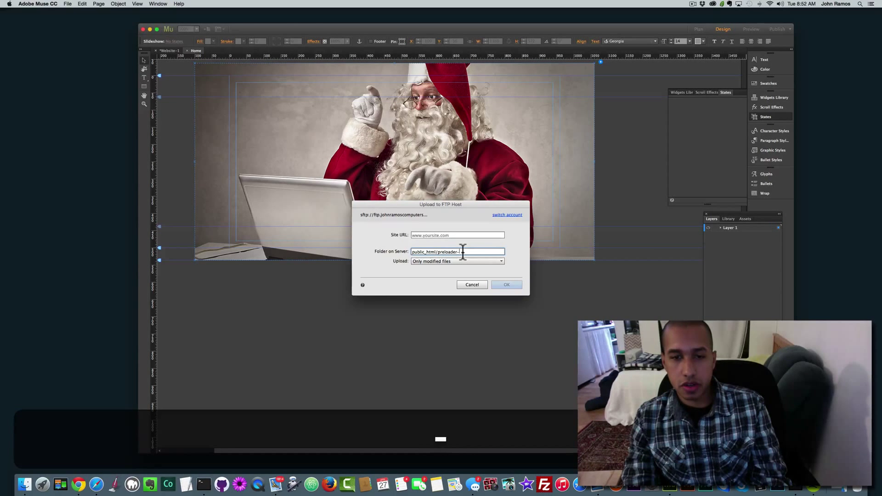
click(458, 235)
text(www.johnramoscomputerservice.com)
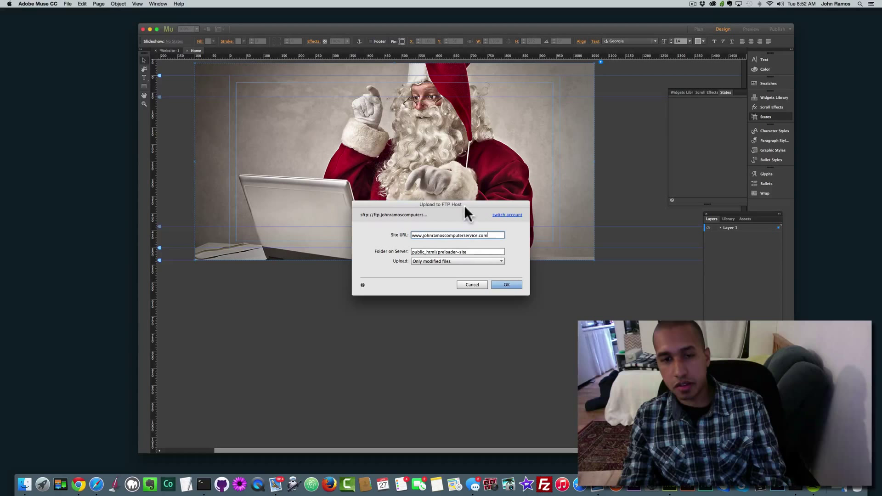
mouse_move(460, 230)
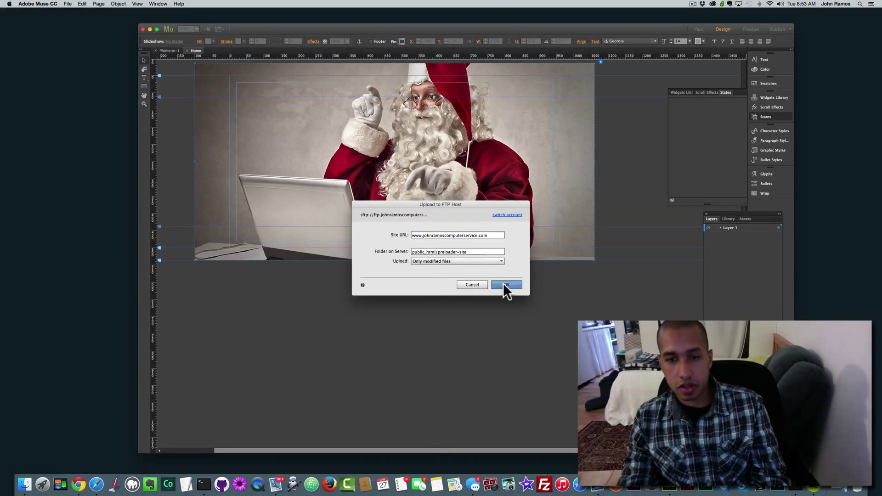
click(506, 284)
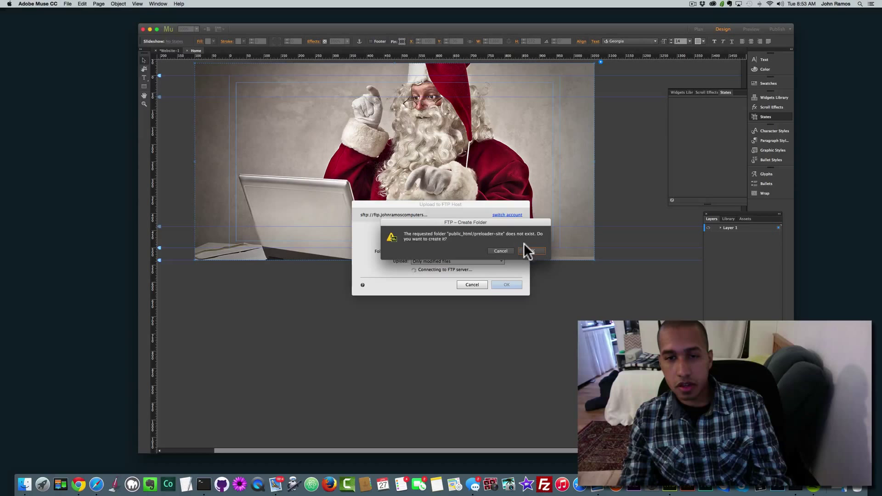
click(532, 251)
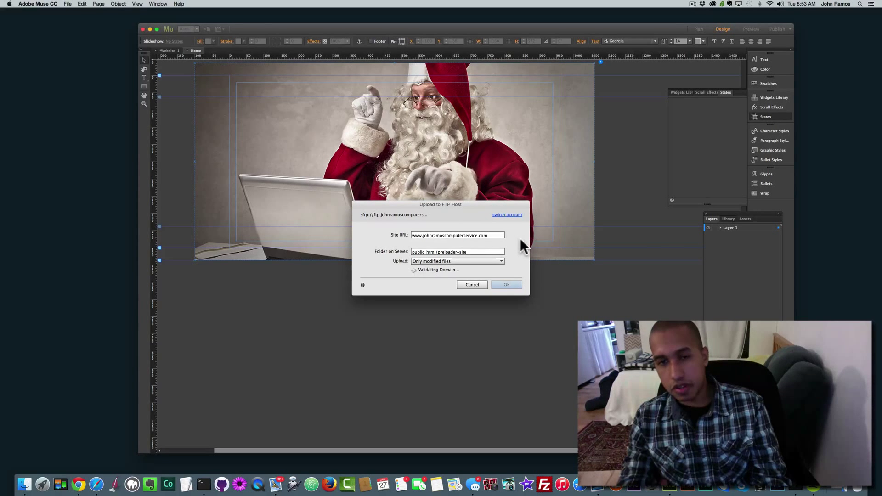
click(506, 284)
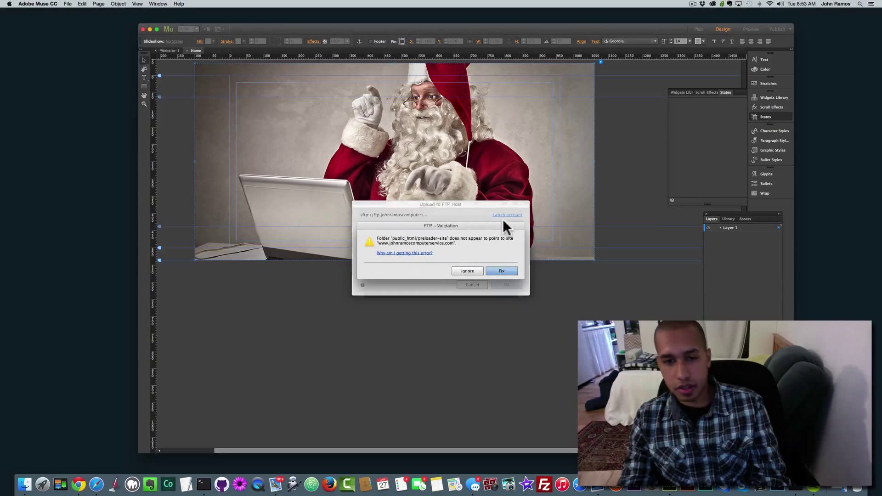
mouse_move(422, 248)
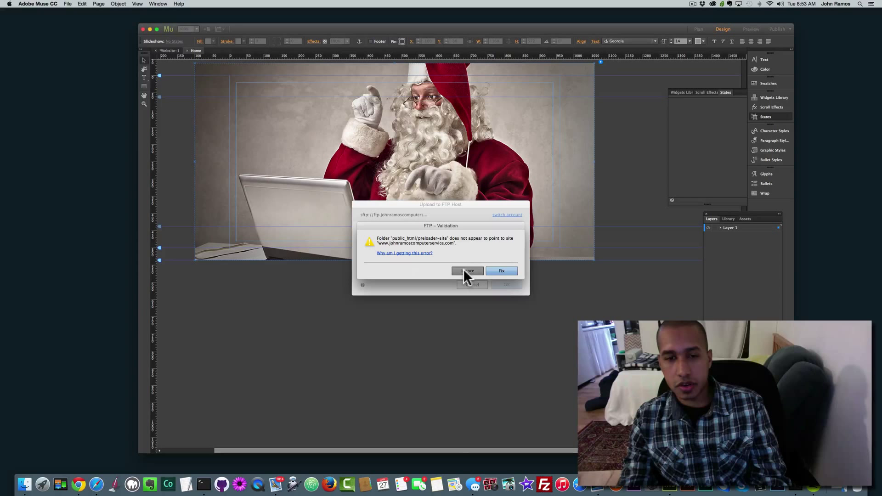
Ignore the FTP folder validation warning so the upload proceeds
click(466, 271)
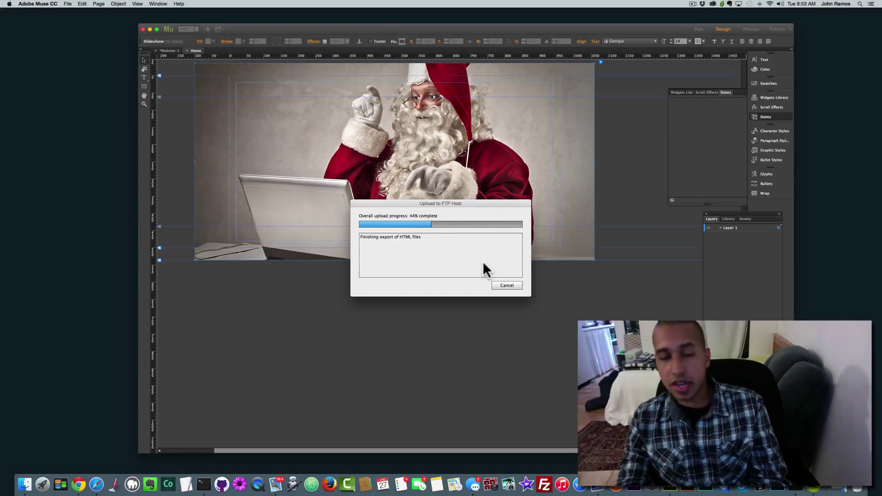
mouse_move(488, 262)
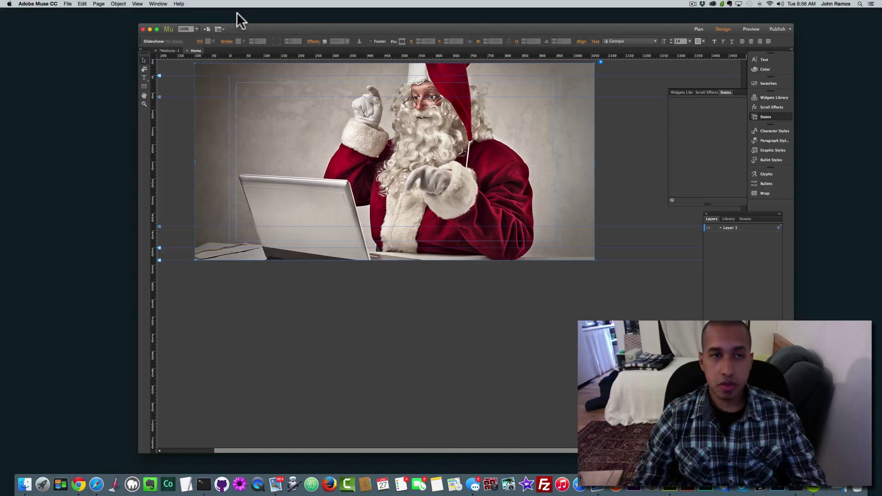
mouse_move(166, 27)
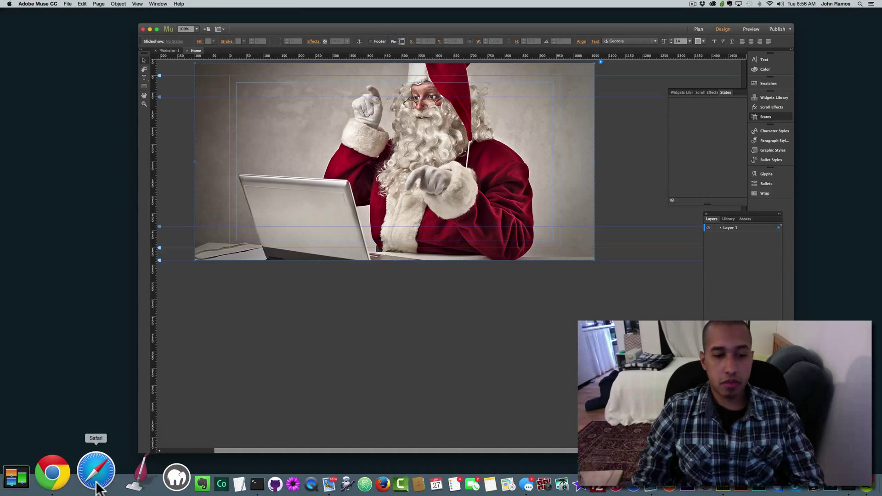
click(95, 471)
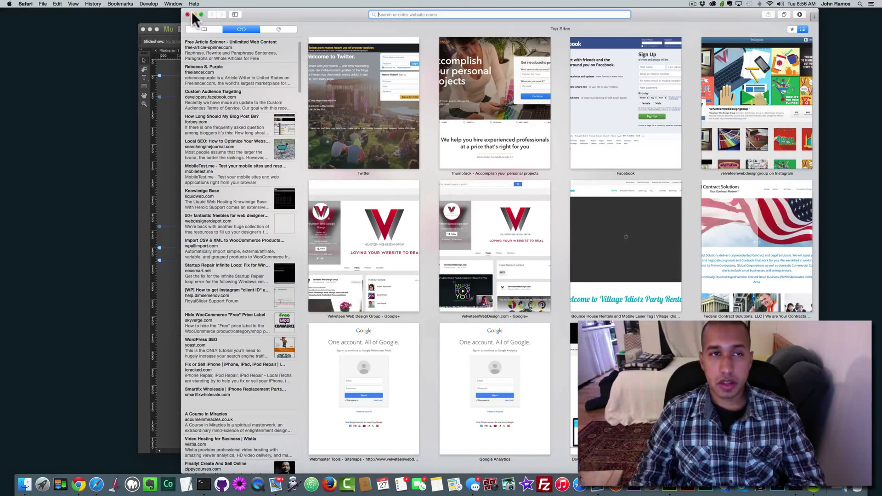
click(59, 483)
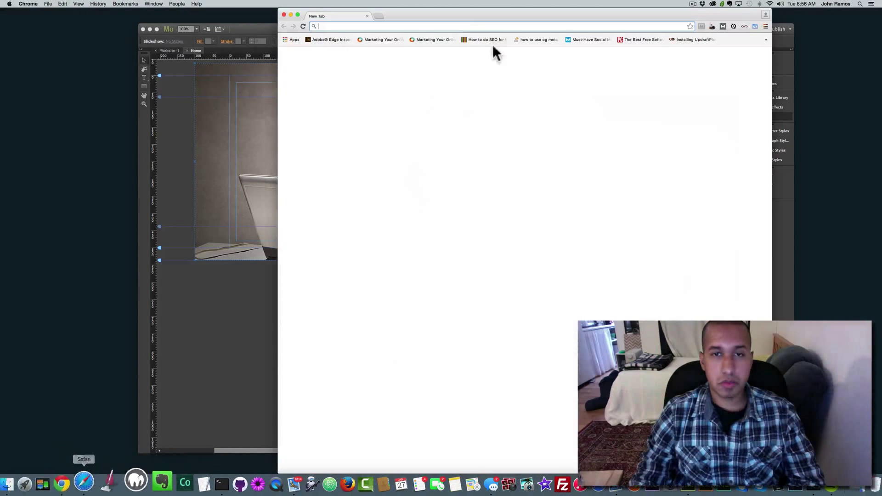
text(www.amazon.com)
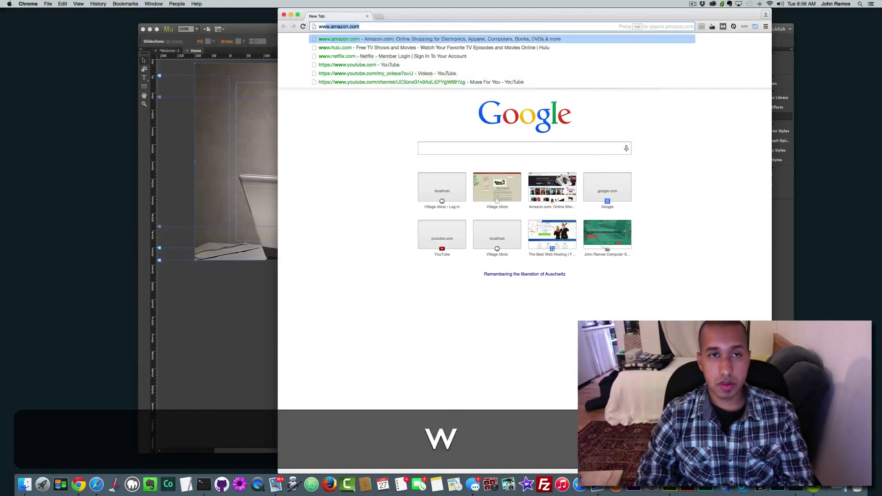
text(www.johnramoscomputerservice.com)
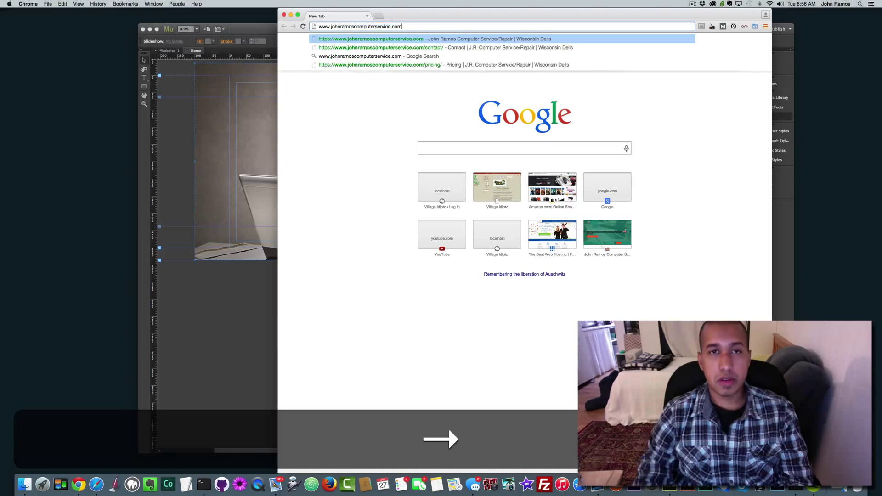
text(/pre)
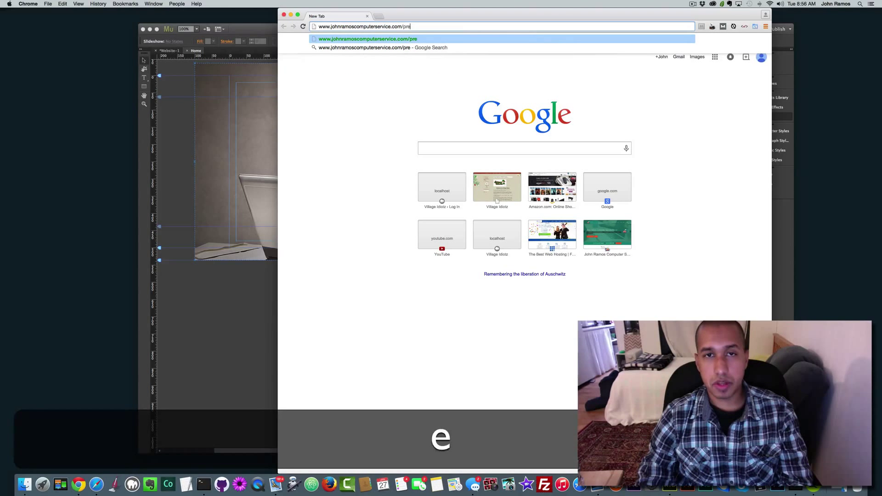
key(Return)
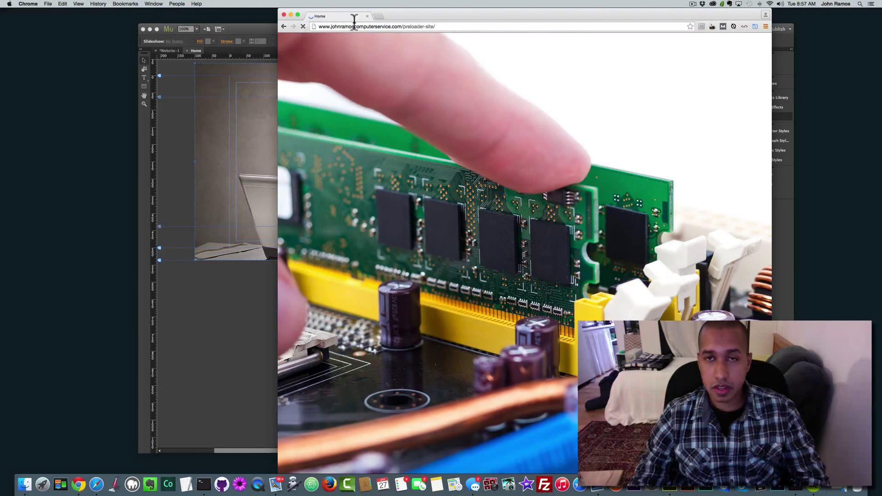
Reload the live slideshow page several times to watch it load
click(303, 27)
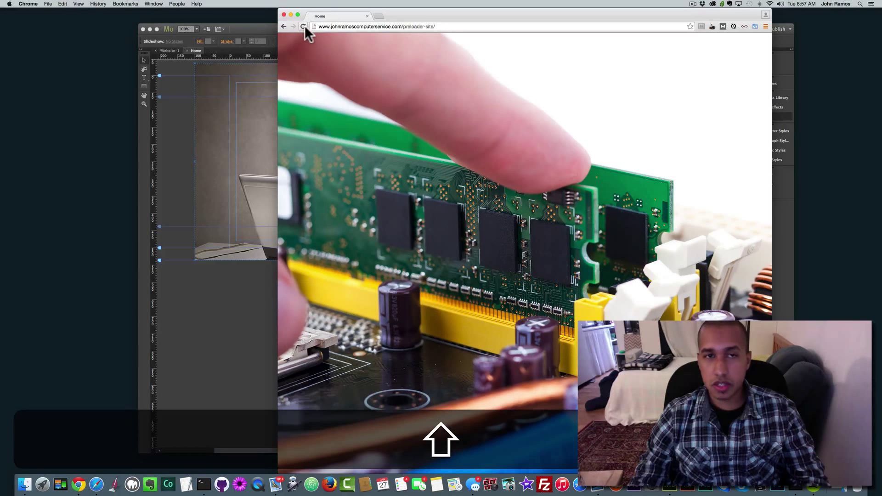
click(302, 26)
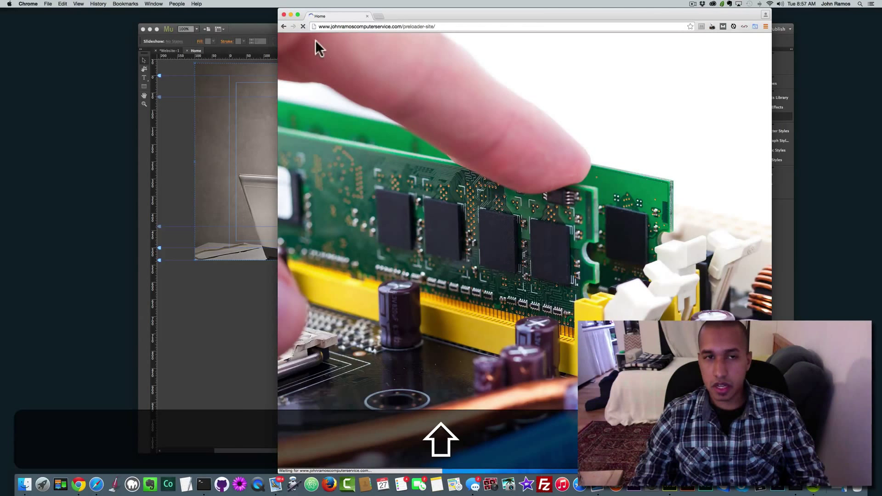
click(303, 27)
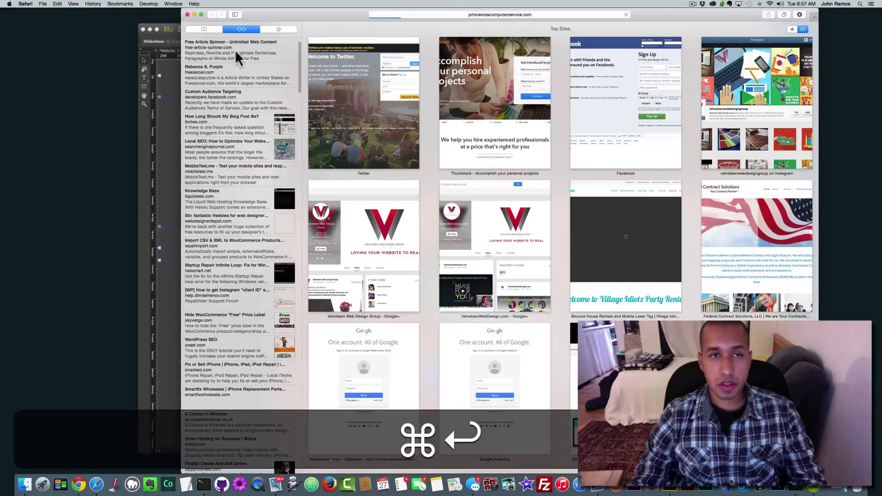
Enter the live site address in Safari and watch the preloader before the slideshow
click(204, 28)
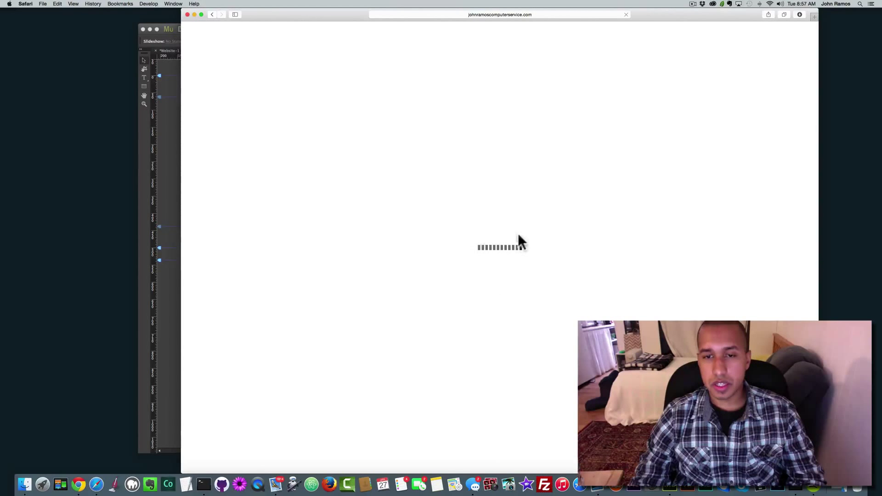
mouse_move(526, 258)
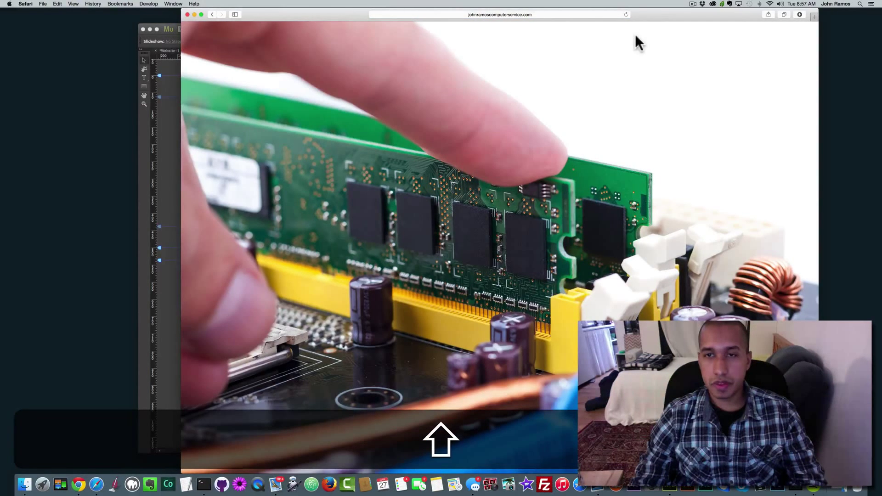
mouse_move(552, 146)
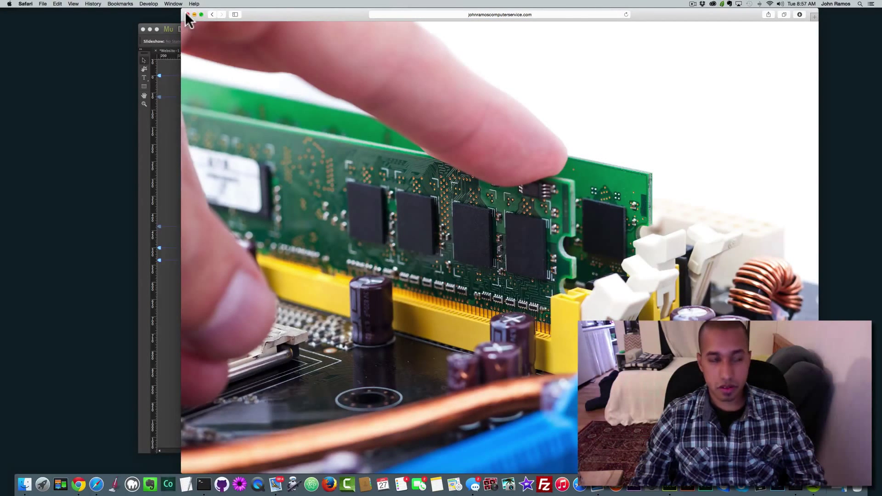
click(94, 469)
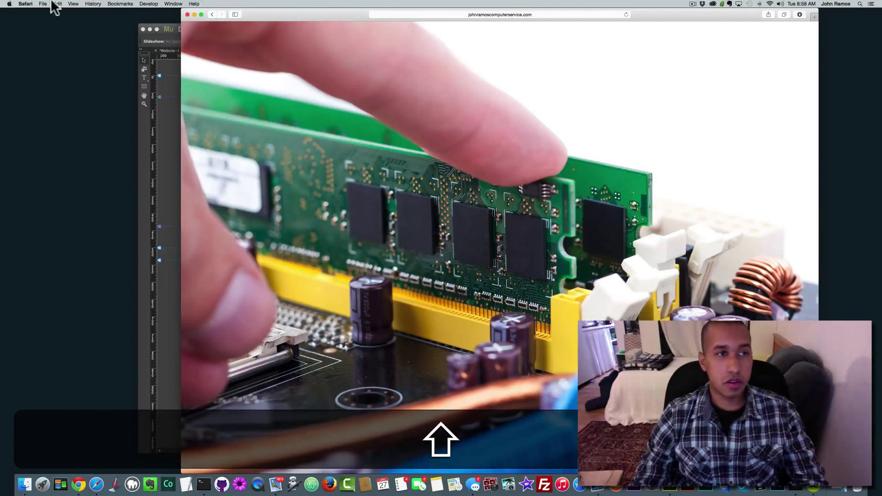
Clear Safari's history and website data, then reload the preloader-site URL
click(25, 4)
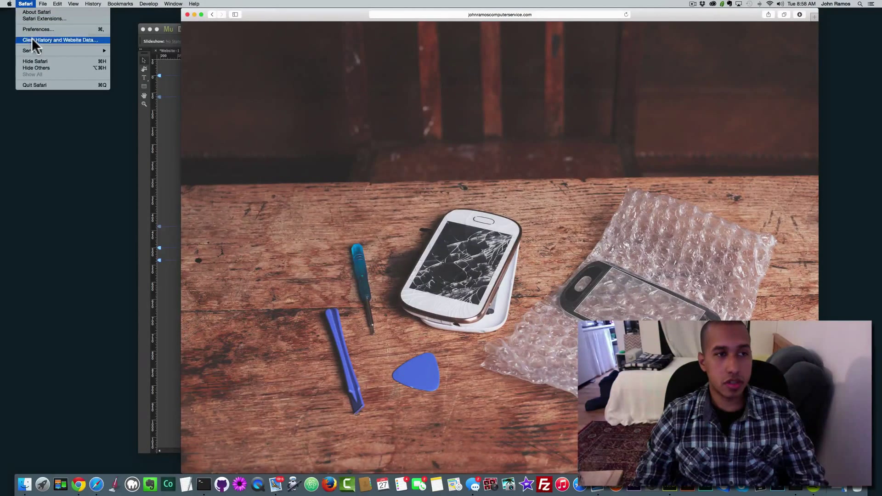
click(60, 39)
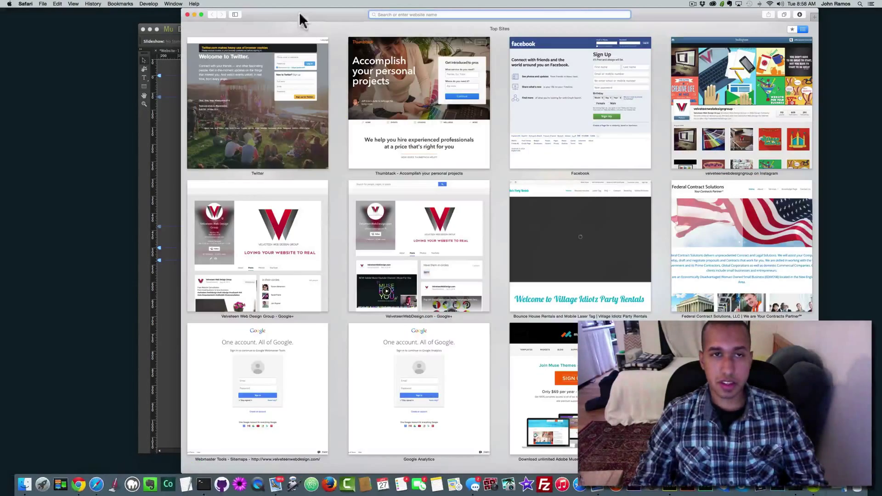
text(www.johnramoscomputerservice.com/preloader-site)
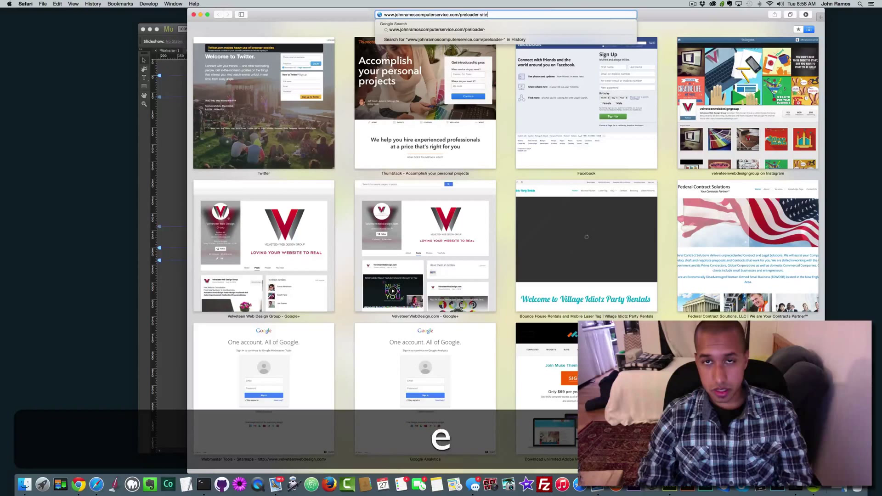
key(Return)
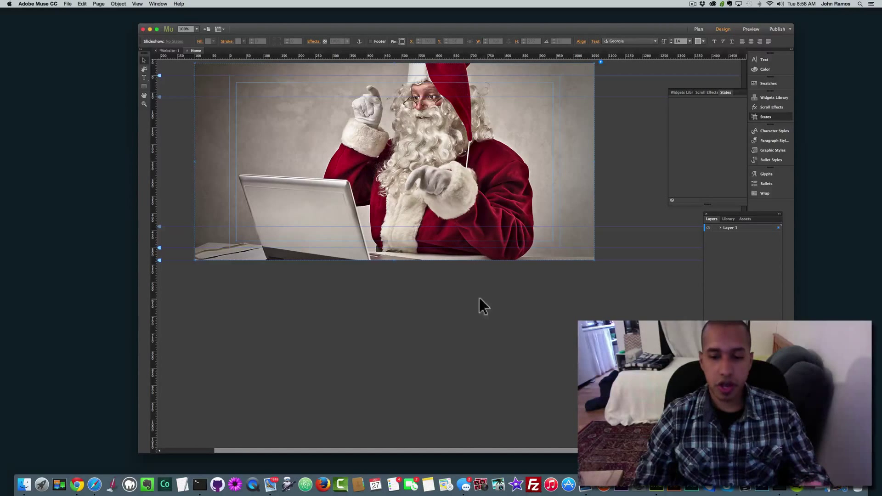
mouse_move(94, 470)
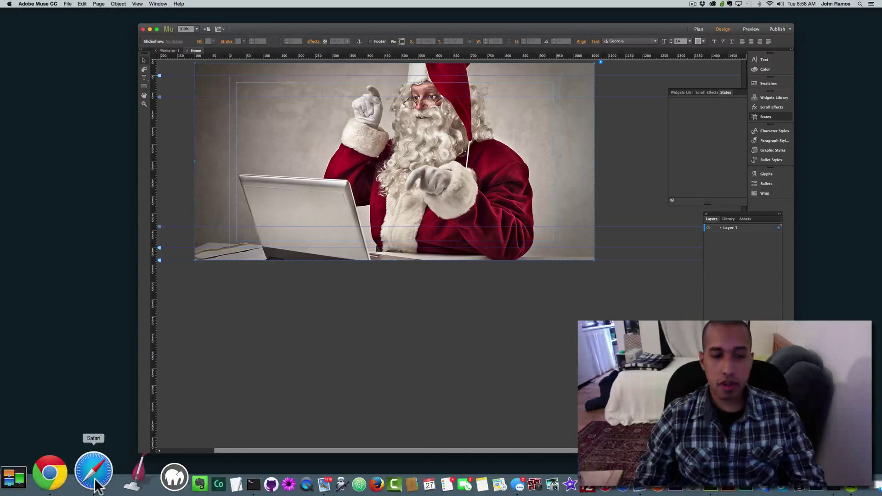
Bring Safari forward and go to the Codrops site at tympanus.net
click(94, 470)
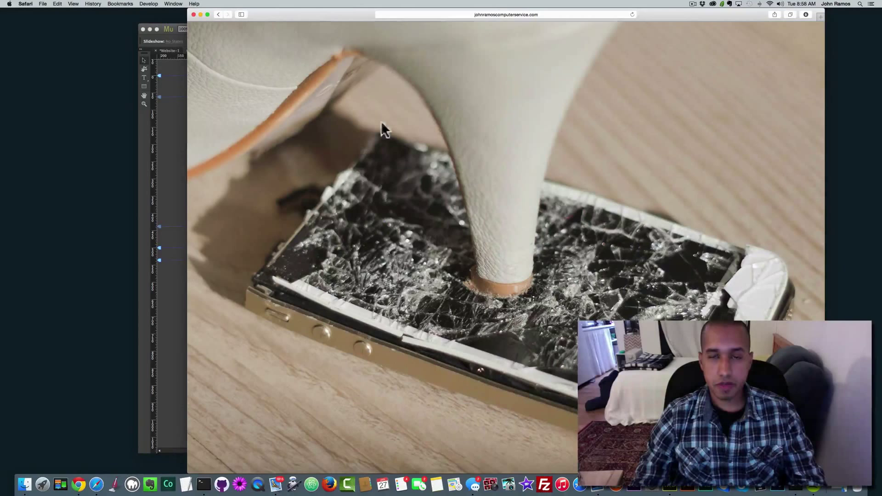
click(506, 14)
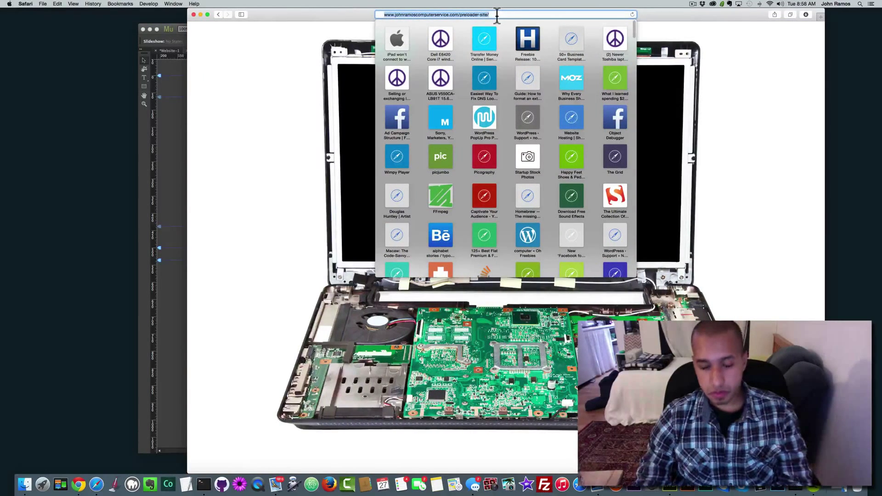
text(tympanus.net)
key(Return)
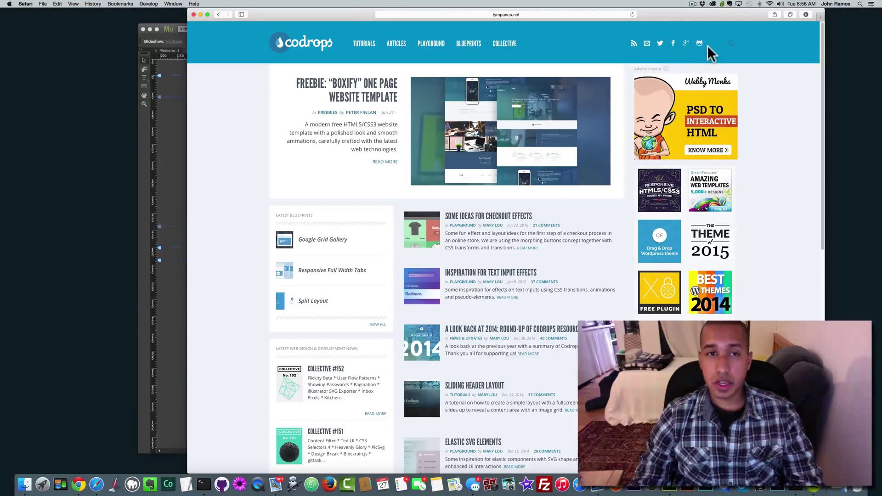
mouse_move(731, 48)
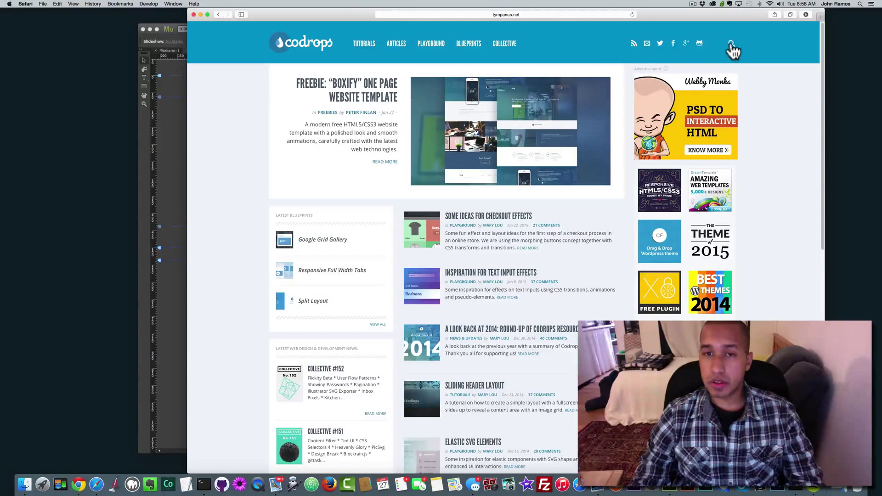
Search Codrops for 'preloaders' and open the 'Freebie: Flat Style Squared Preloaders' result
click(732, 43)
text(preloader)
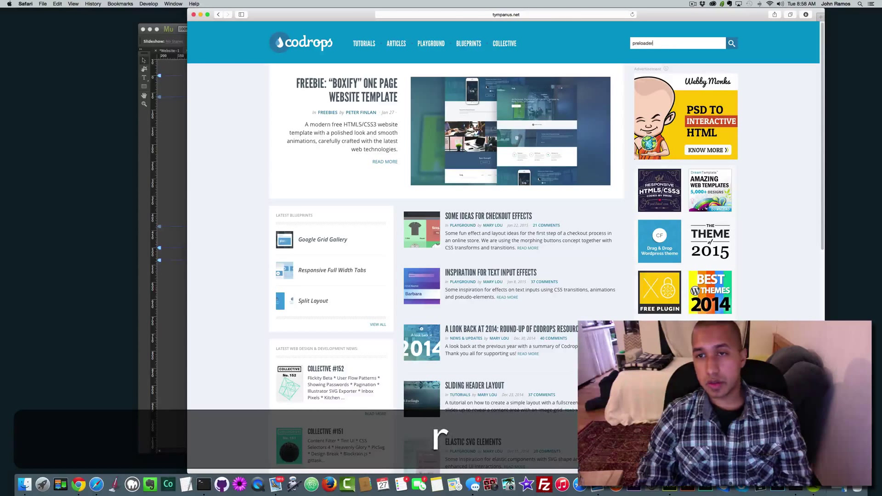
click(732, 43)
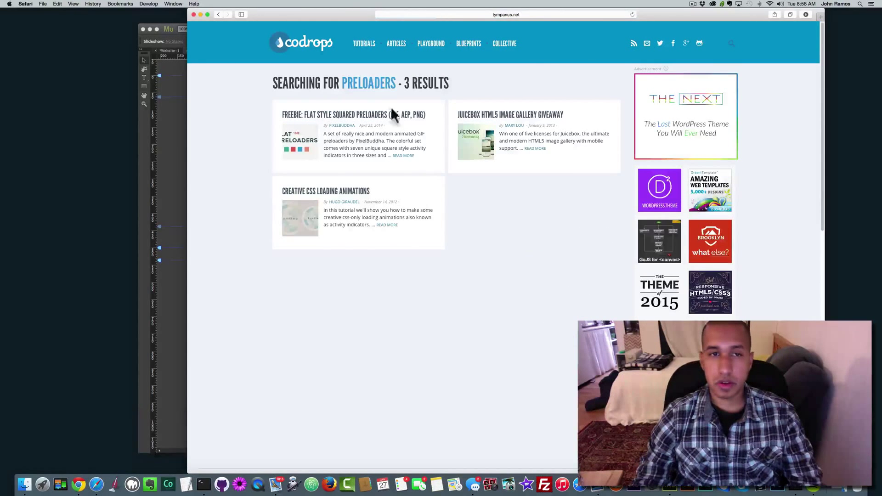
click(731, 43)
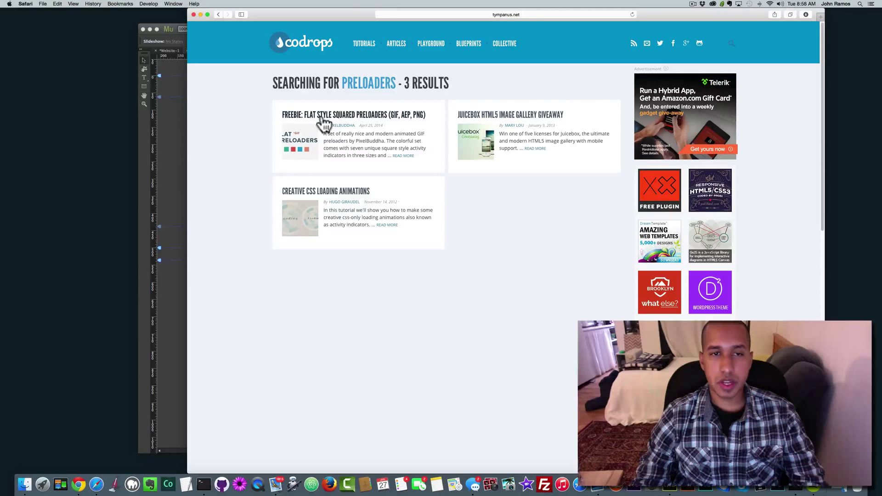
mouse_move(371, 124)
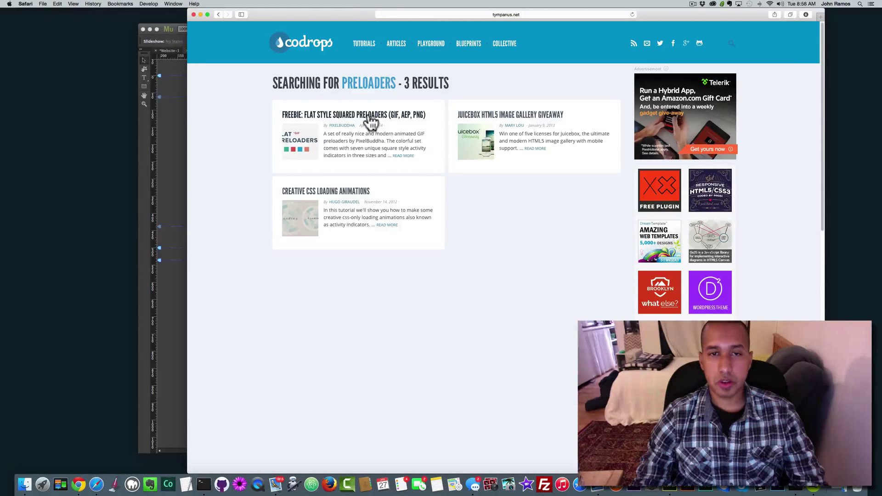
click(354, 114)
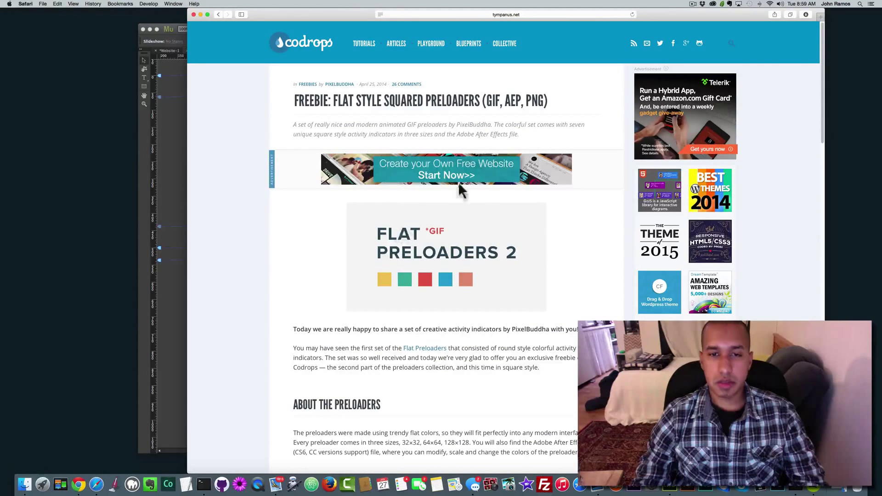
Download the Flat Preloaders ZIP and reveal the FlatPreloaders folder in Finder's Downloads
scroll(down, 3)
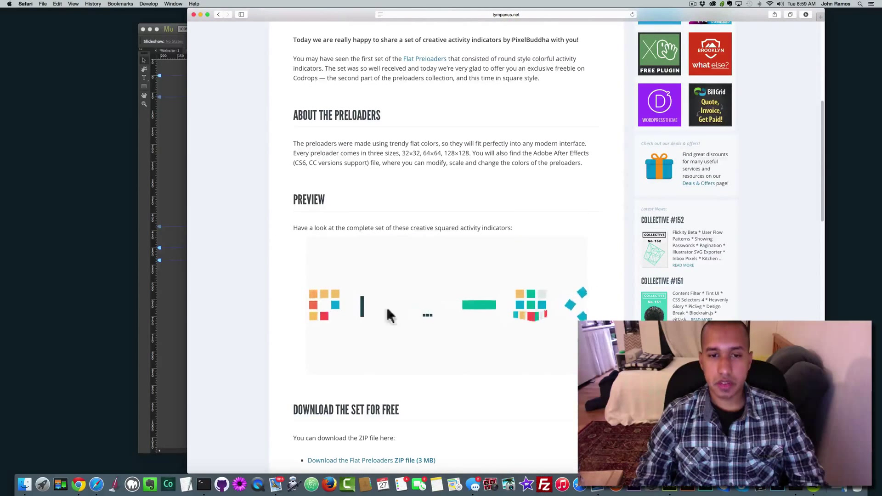
scroll(down, 3)
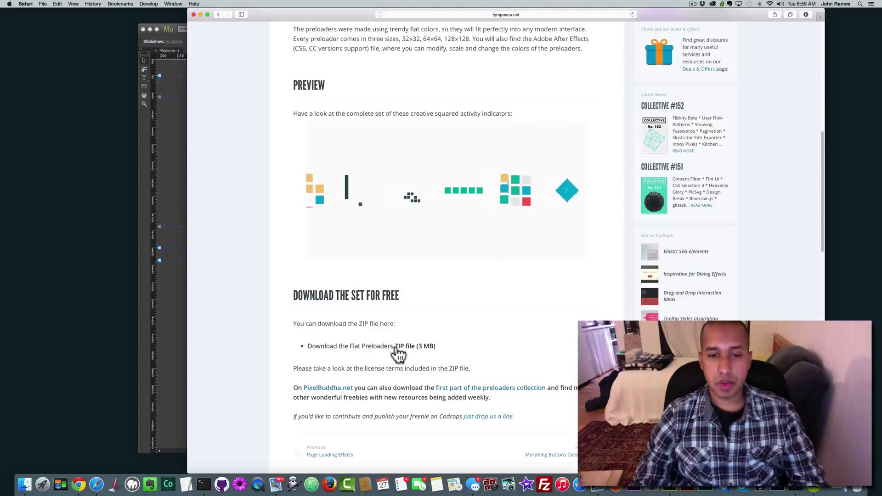
click(401, 345)
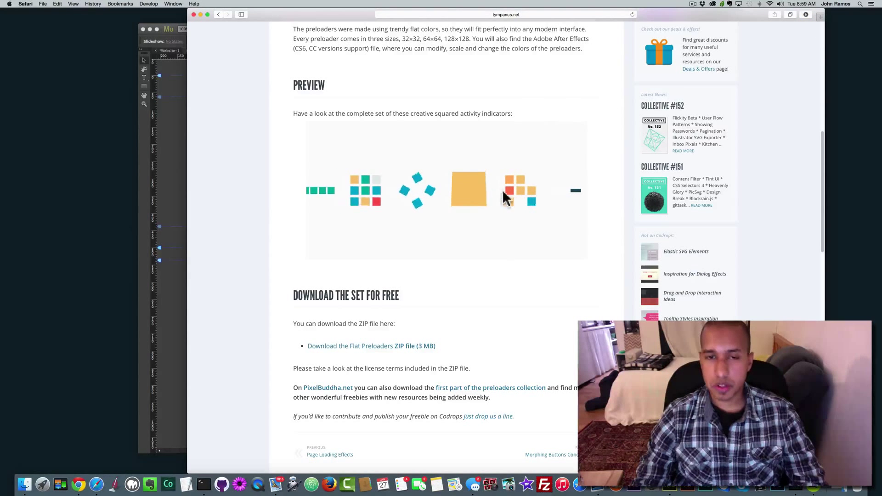
click(806, 14)
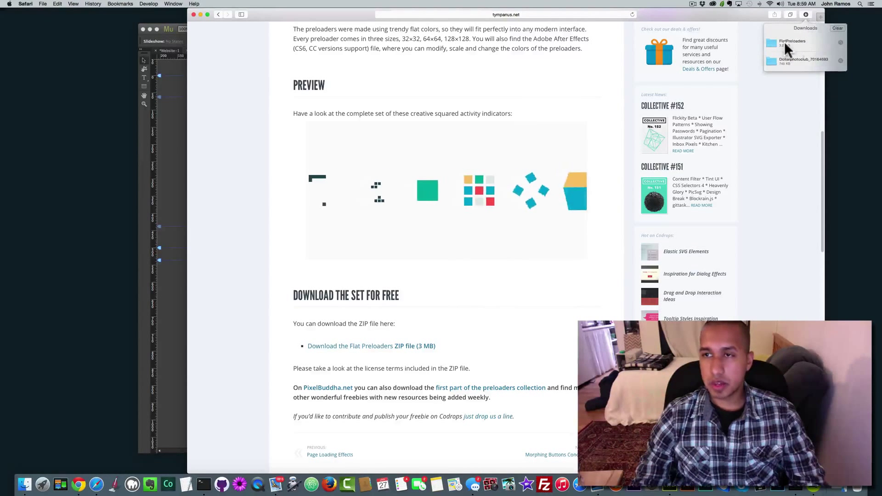
click(793, 43)
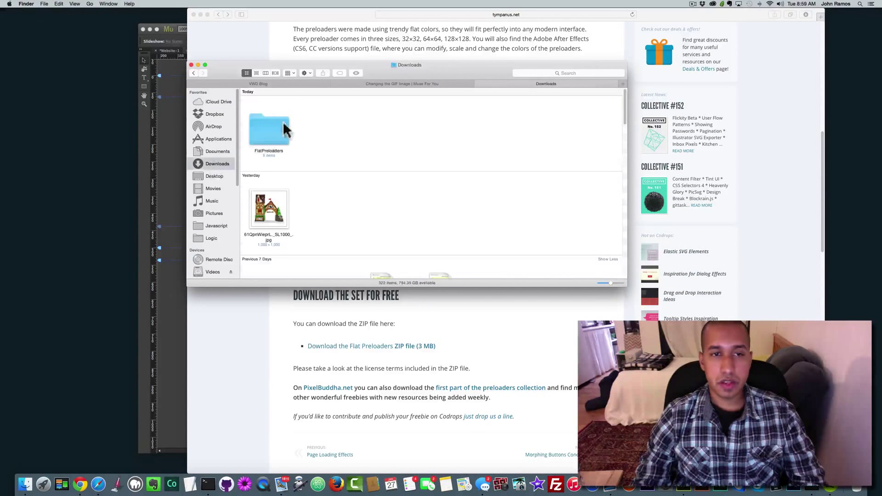
Bring the Codrops Flat Preloaders article back to the front and scroll through it
click(268, 130)
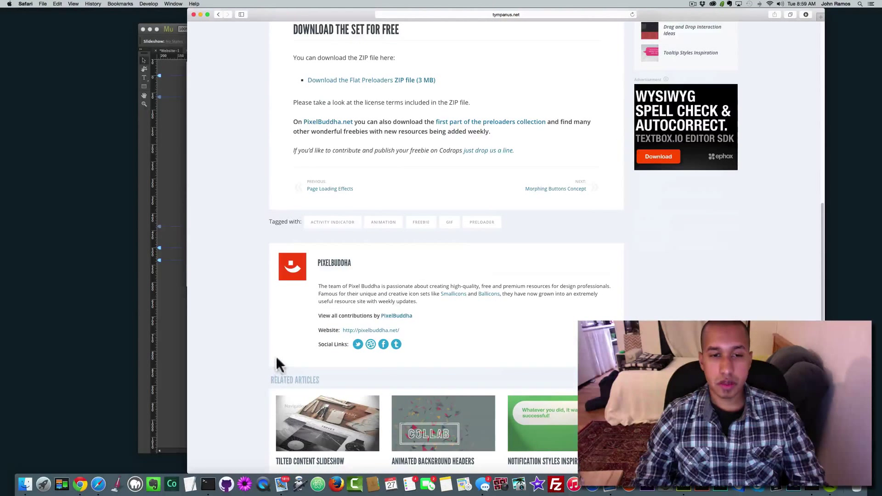
mouse_move(343, 267)
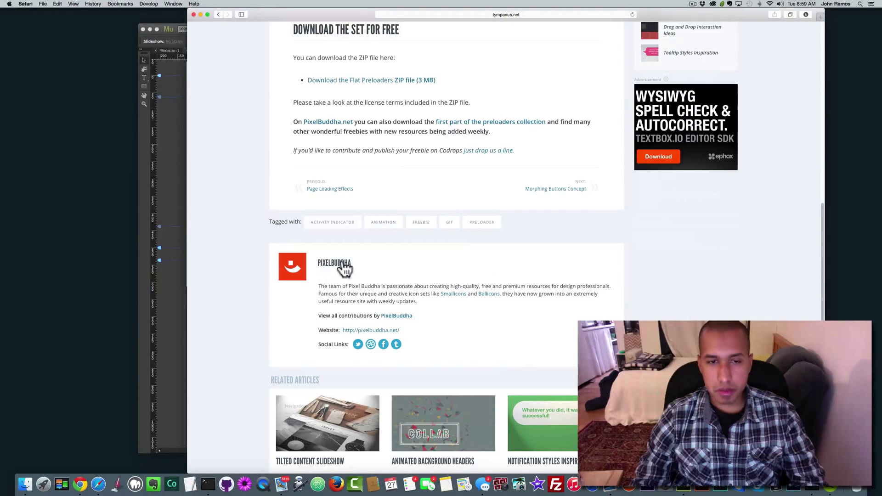
scroll(down, 3)
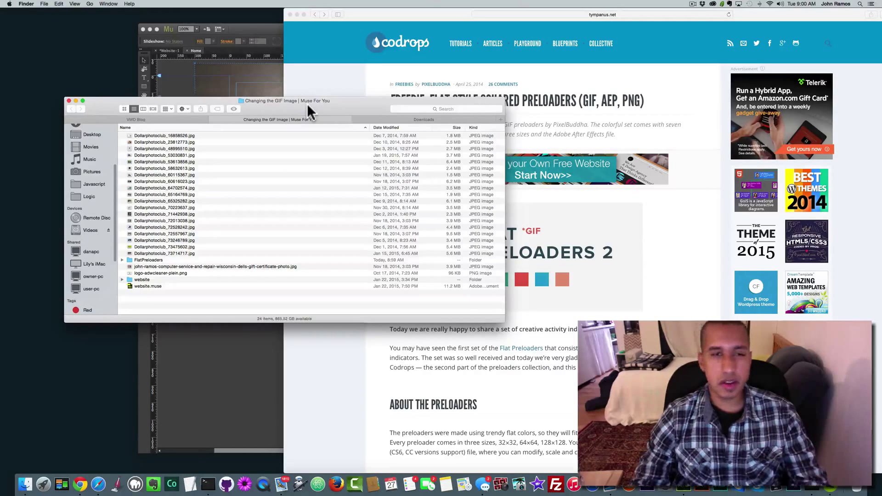
Open FlatPreloaders > 128x128 and expand the preloader subfolders
drag(310, 101, 268, 105)
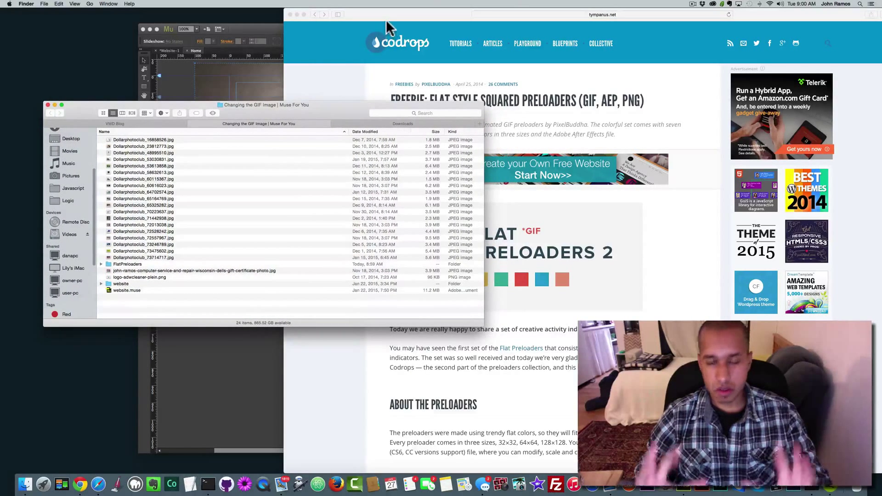
mouse_move(312, 115)
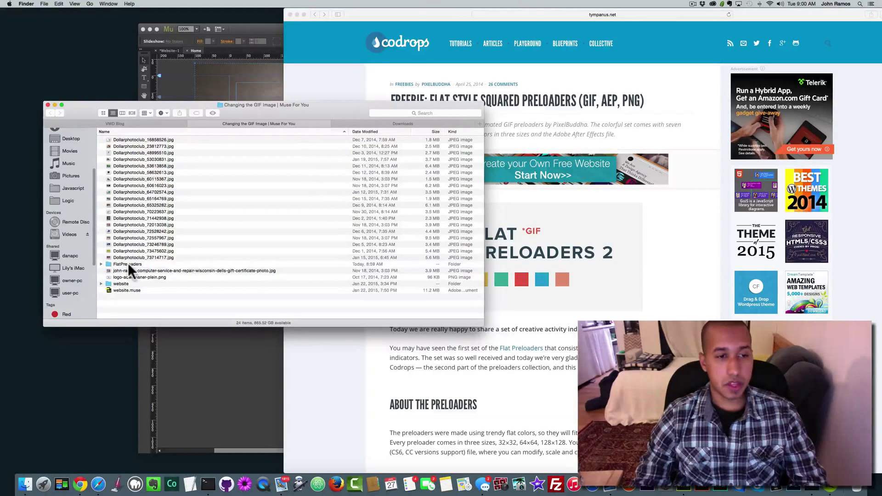
double_click(127, 264)
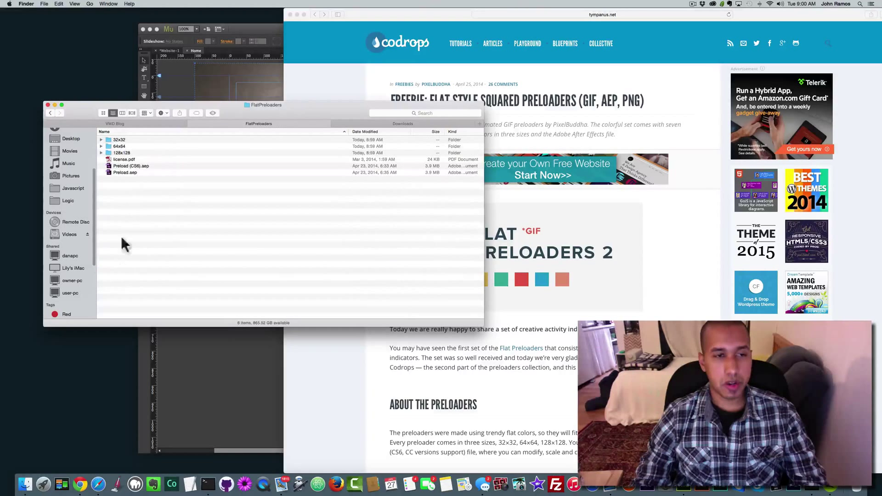
double_click(121, 153)
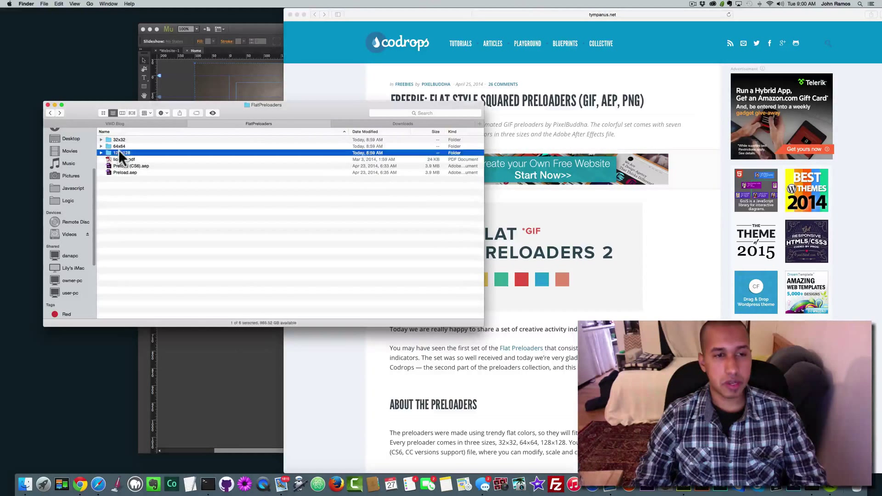
double_click(122, 153)
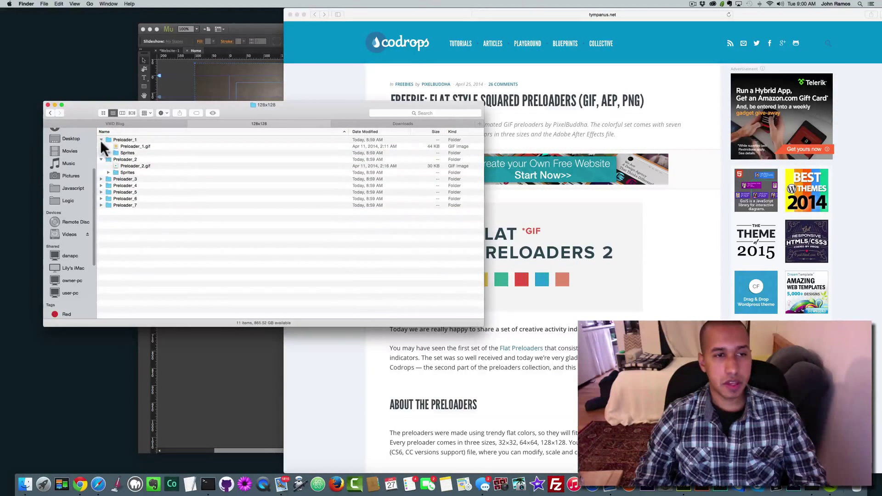
click(108, 178)
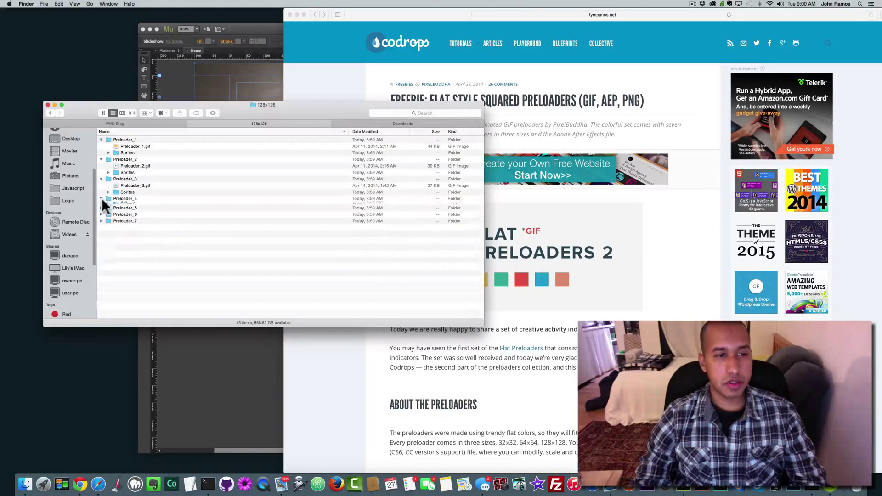
click(108, 199)
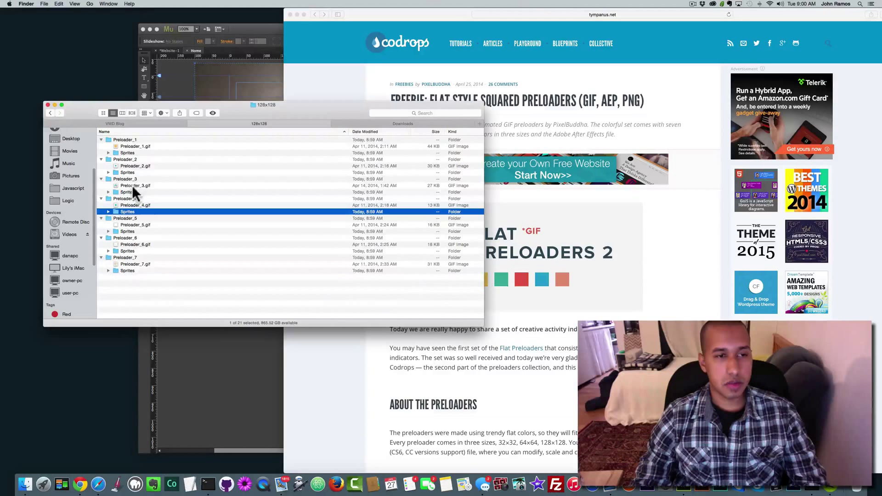
Preview the Preloader_3, Preloader_2 and Preloader_7 GIF animations in Preview
double_click(135, 185)
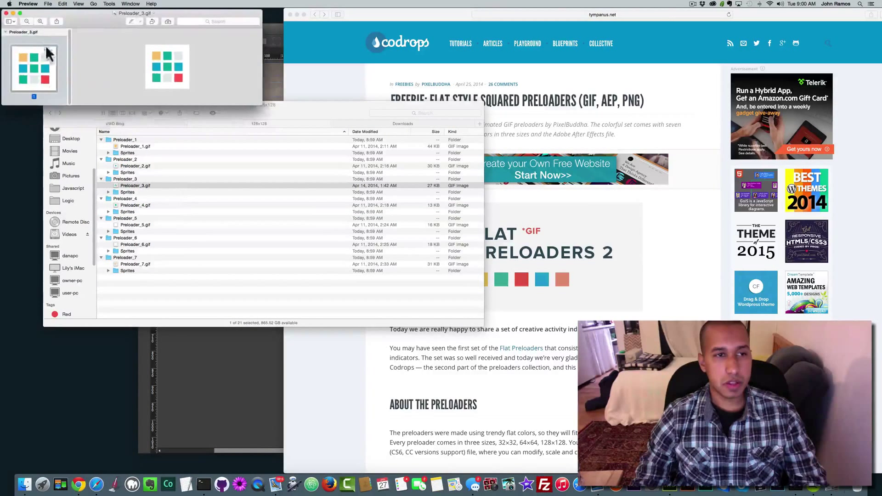
click(6, 12)
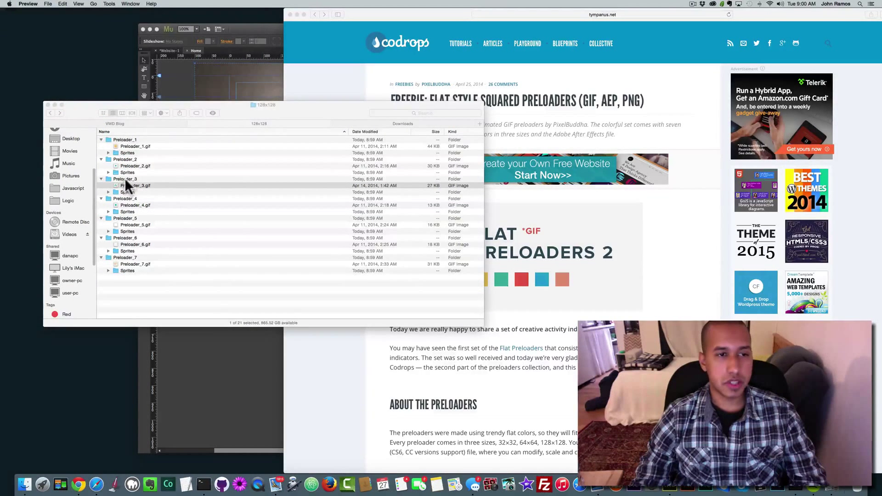
double_click(135, 205)
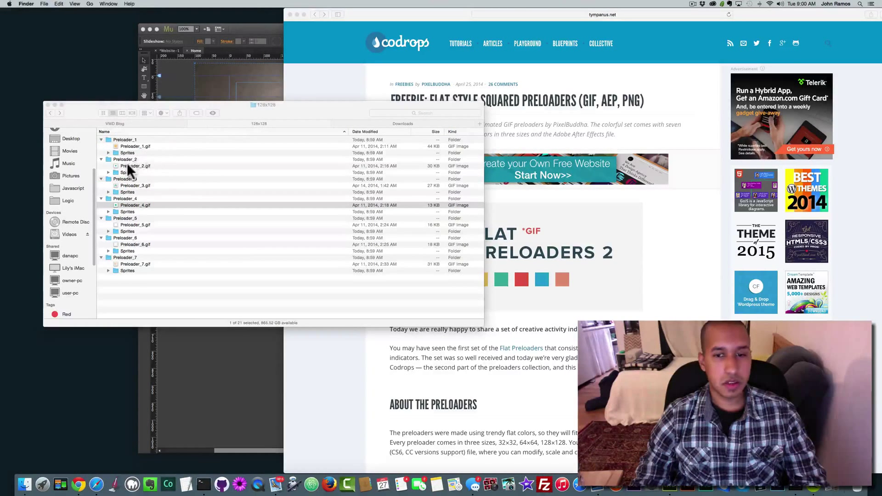
double_click(135, 166)
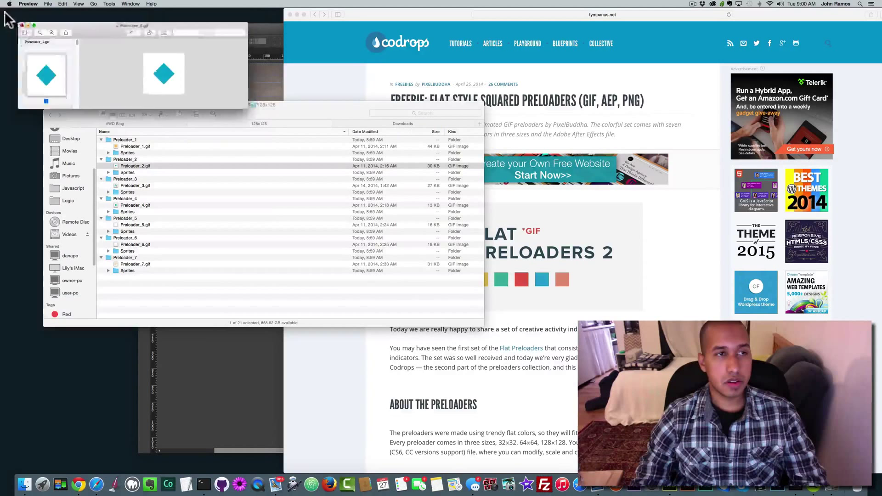
click(135, 146)
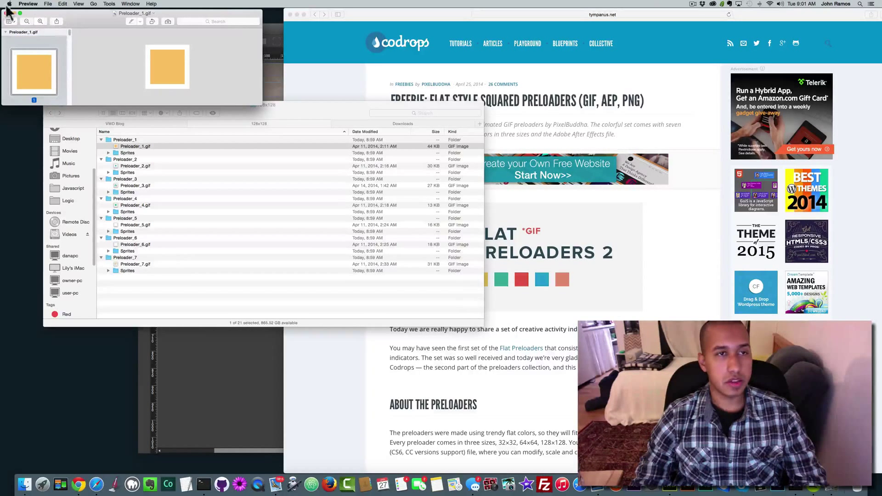
click(135, 263)
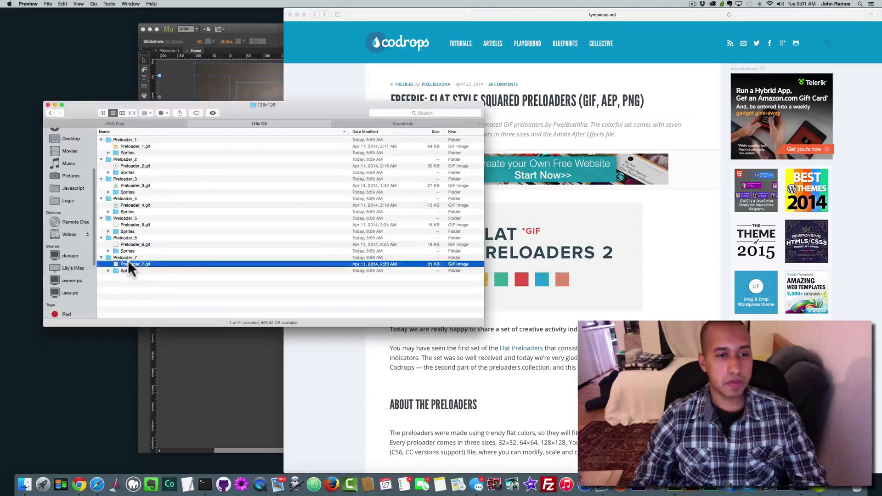
double_click(135, 264)
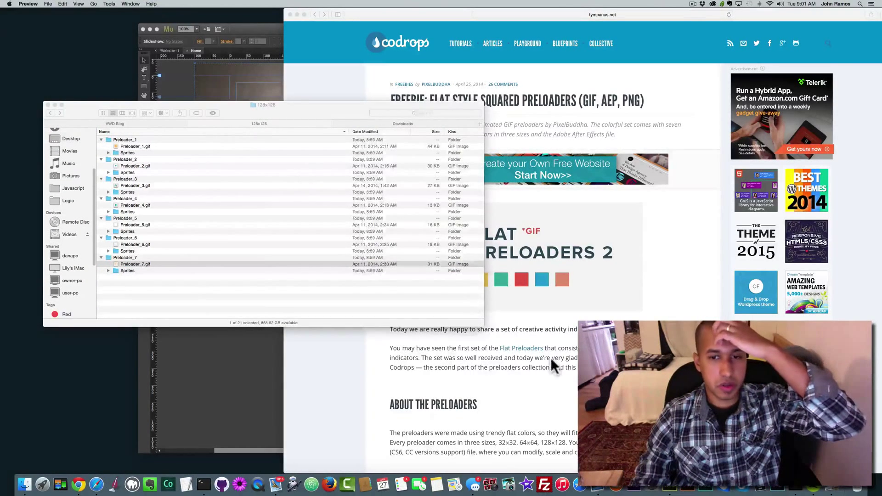
scroll(down, 3)
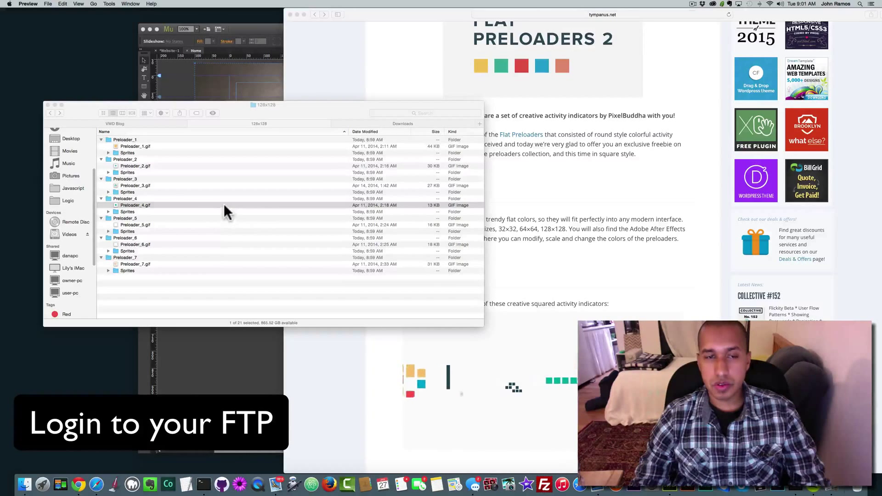
mouse_move(544, 473)
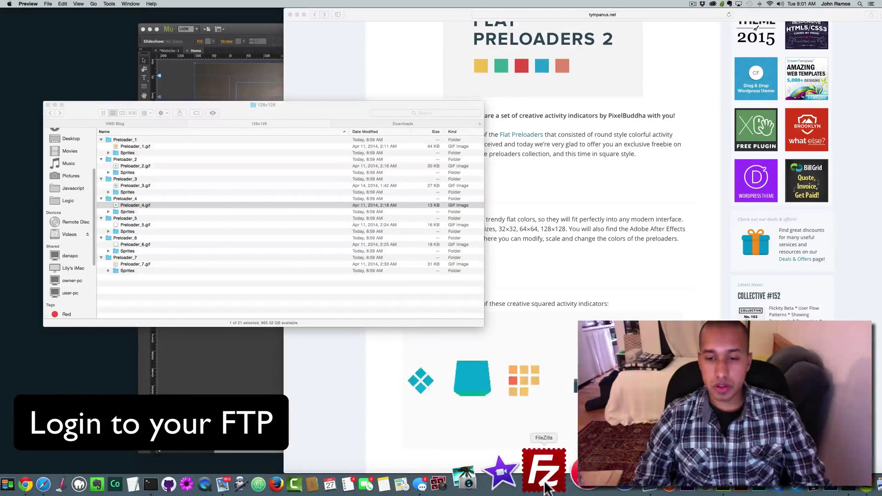
Launch FileZilla and quickconnect to host johnramoscomputer as johnram on port 22, trusting the key
click(543, 471)
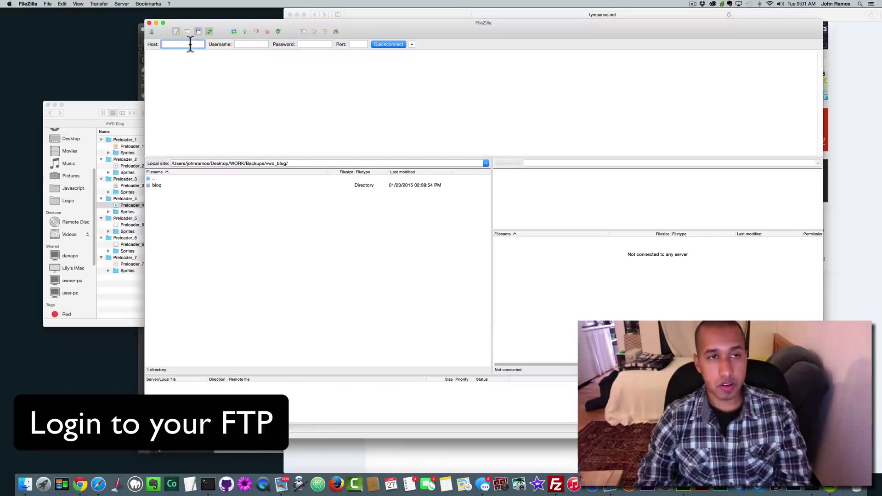
text(johnramoscomputer)
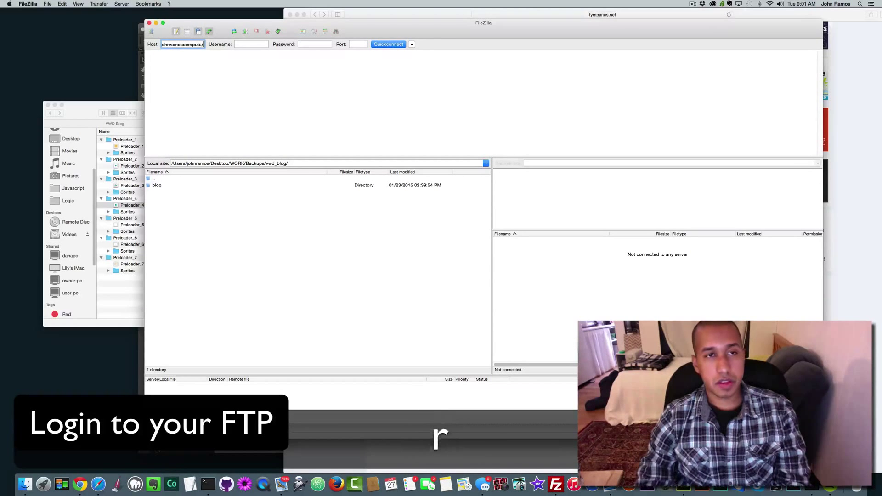
text(johnram)
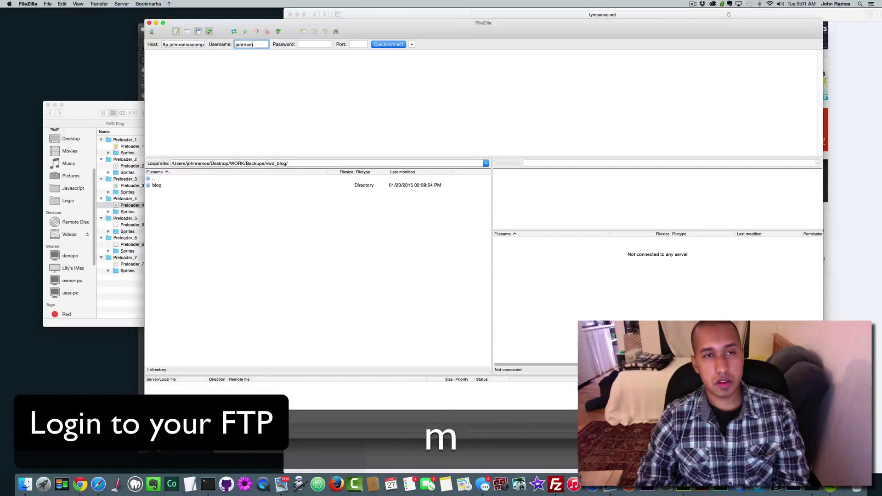
click(314, 44)
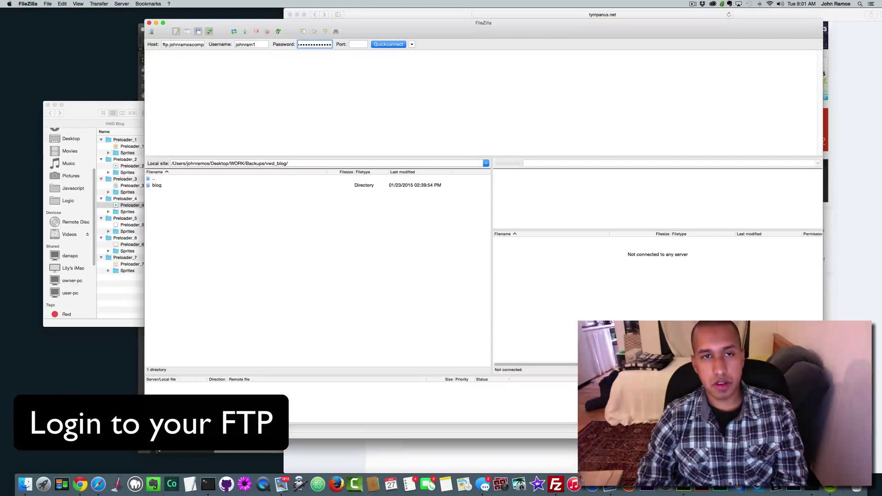
key(Backspace)
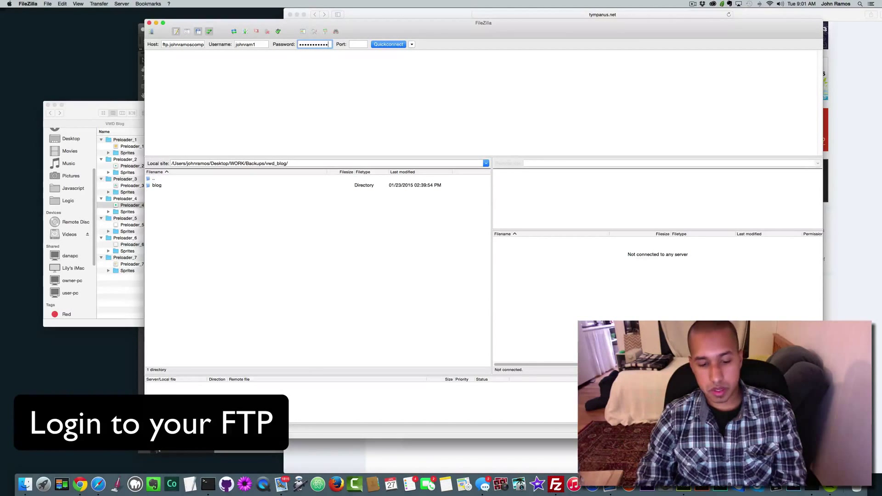
text(22)
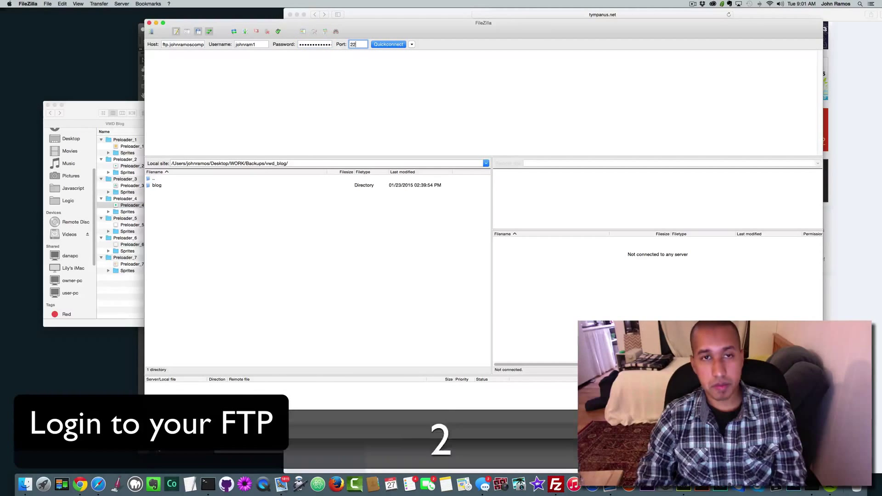
click(388, 45)
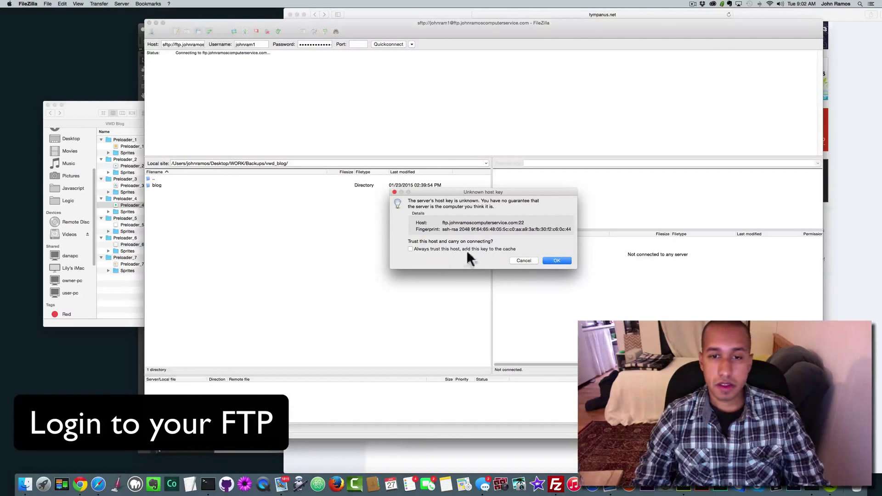
click(557, 260)
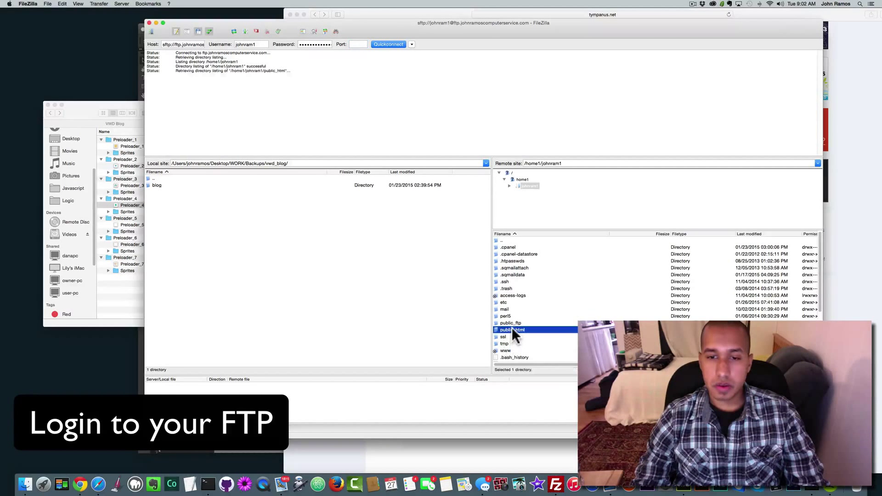
Browse the server to public_html/preloader-site/images and select loading.gif
double_click(512, 329)
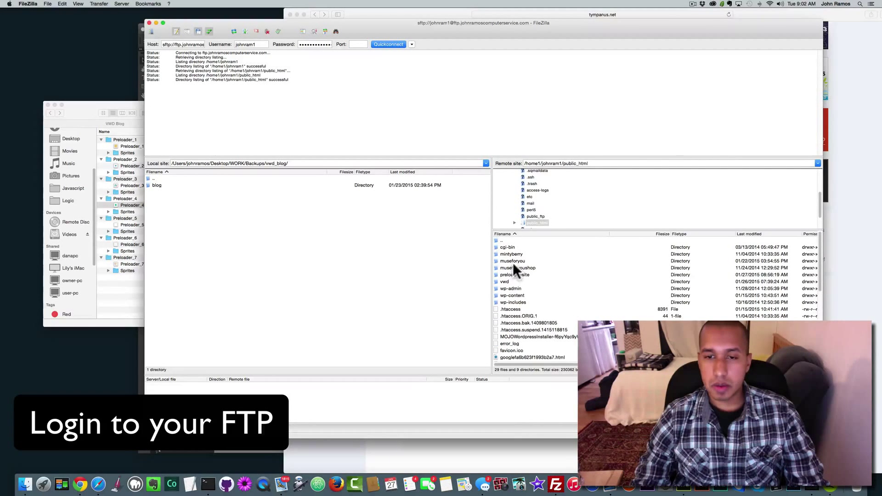
click(515, 275)
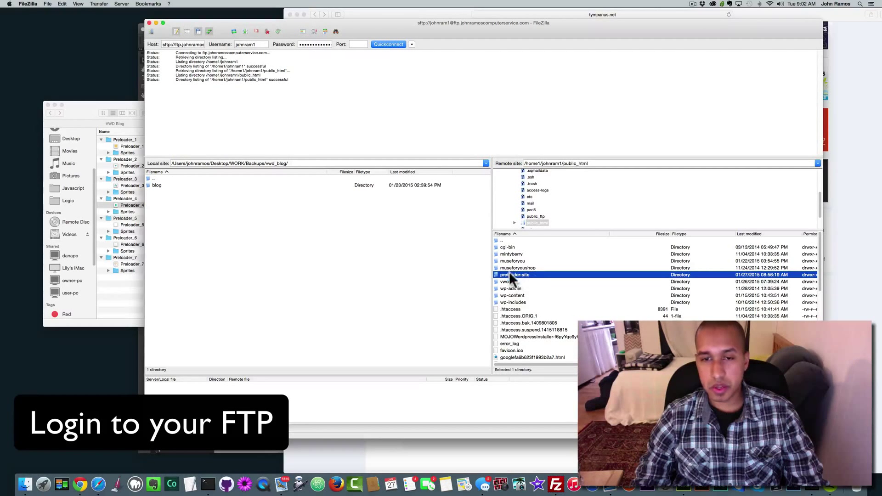
double_click(515, 275)
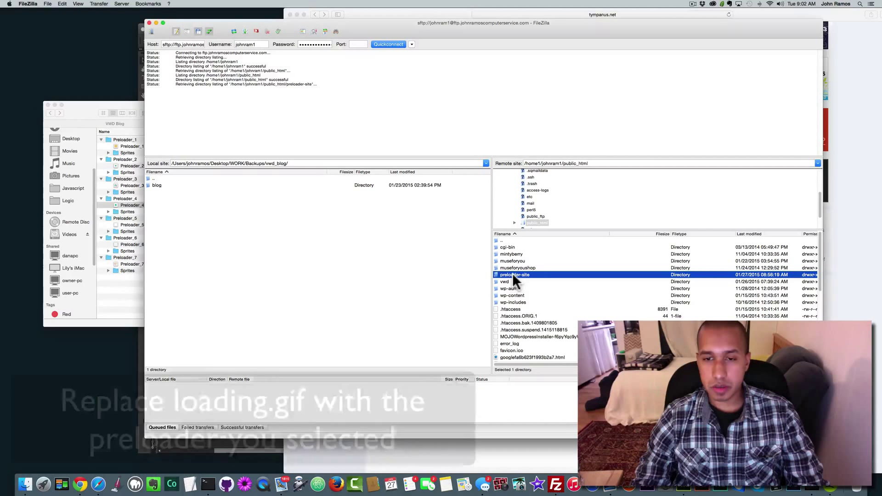
double_click(514, 275)
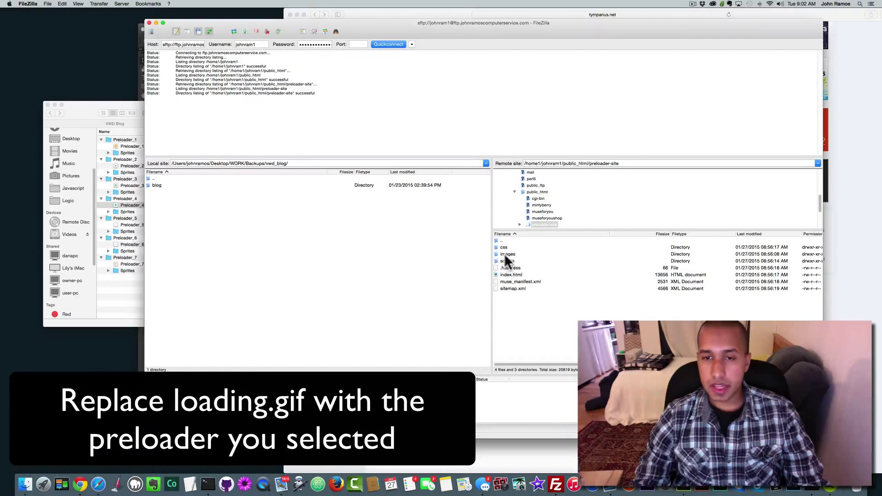
click(509, 254)
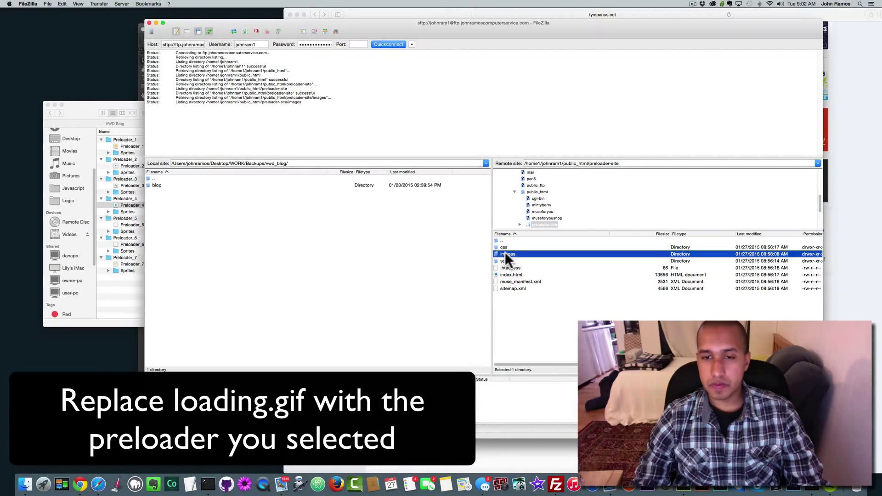
double_click(508, 253)
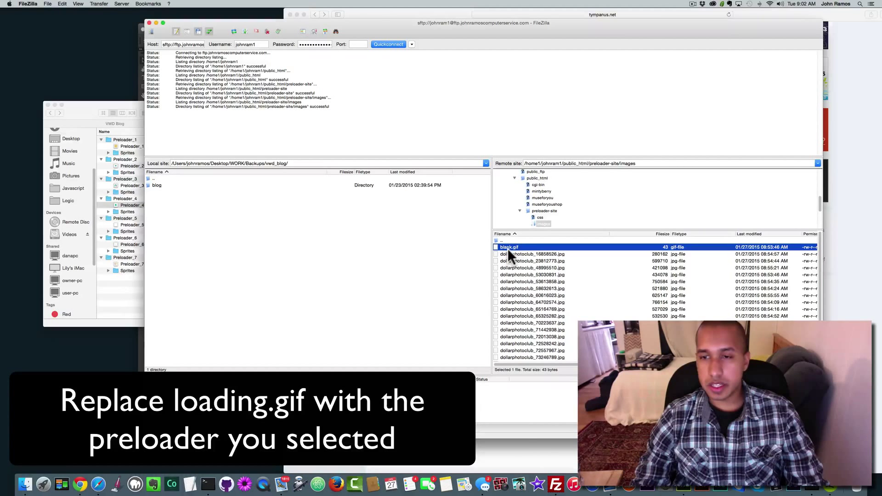
scroll(down, 3)
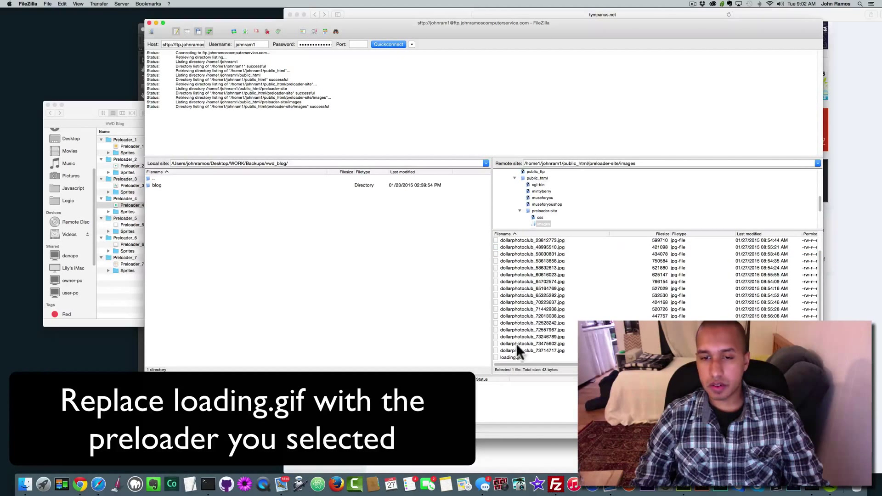
click(512, 357)
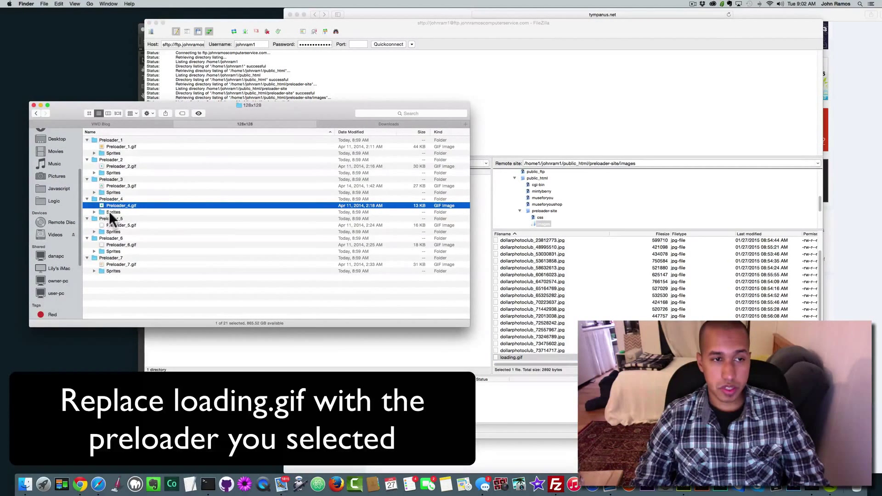
Delete the server's old loading.gif and rename the uploaded Preloader_4.gif to loading.gif
click(546, 345)
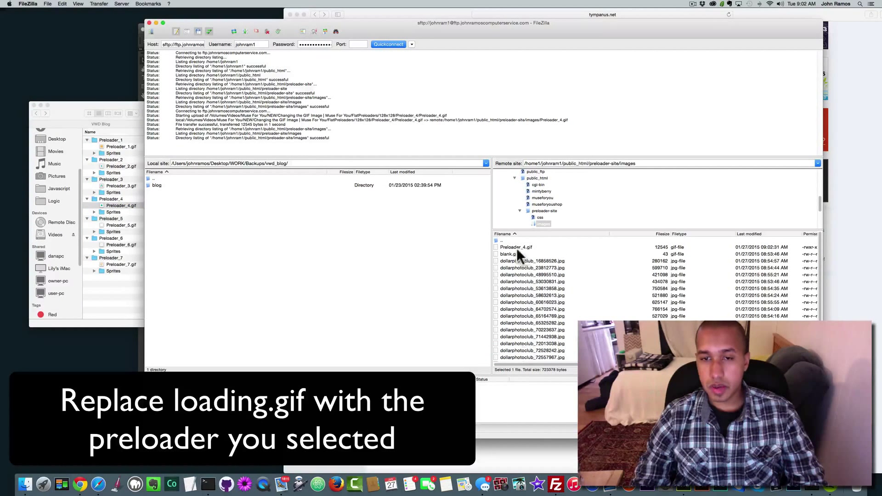
click(511, 358)
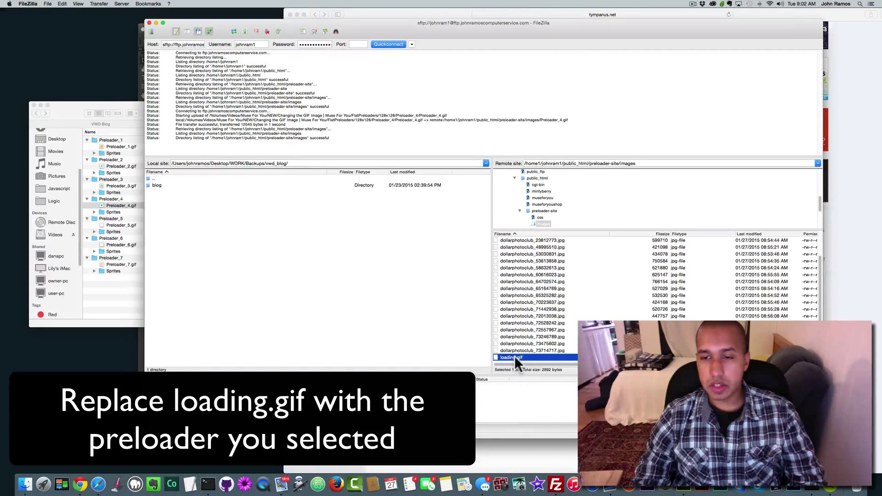
right_click(509, 357)
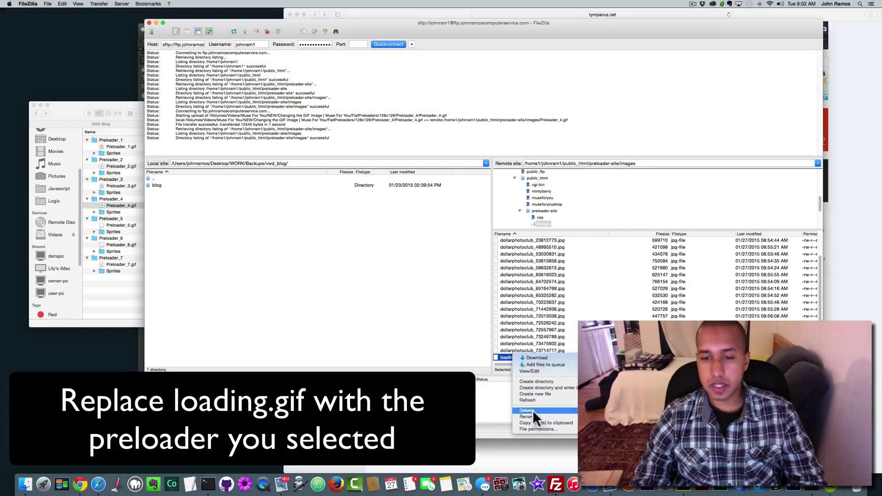
click(526, 411)
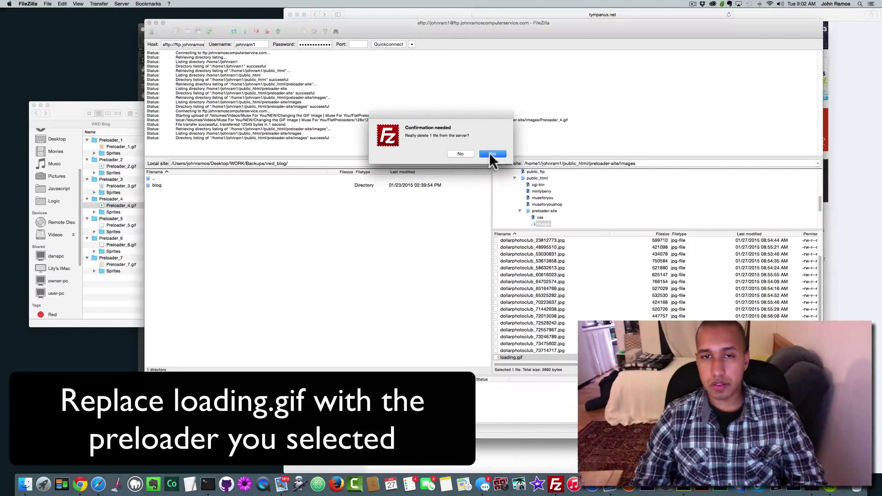
click(492, 153)
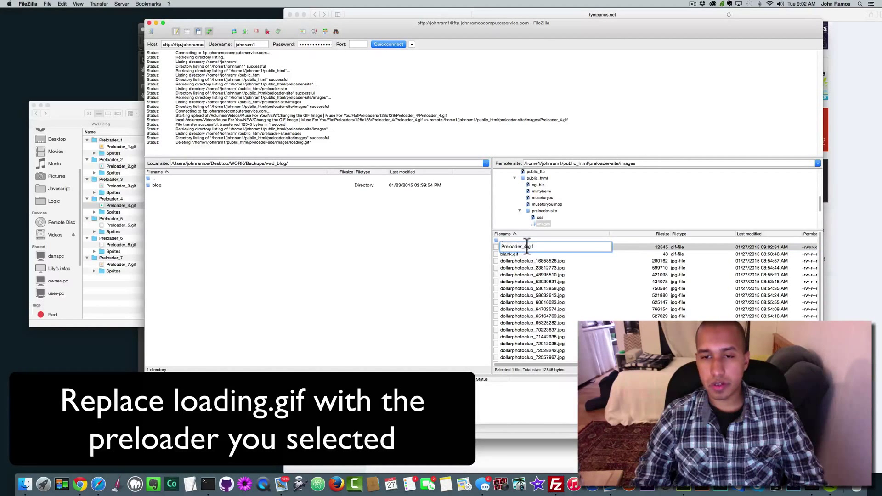
text(loading.gif)
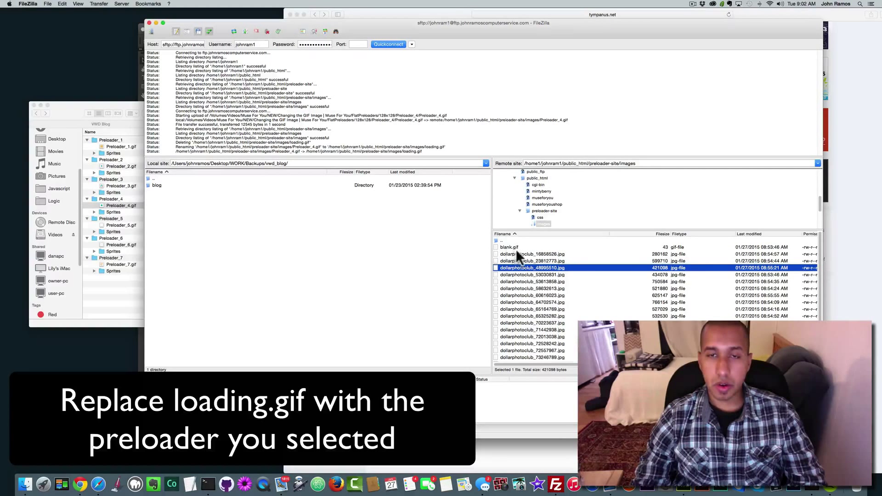
scroll(down, 3)
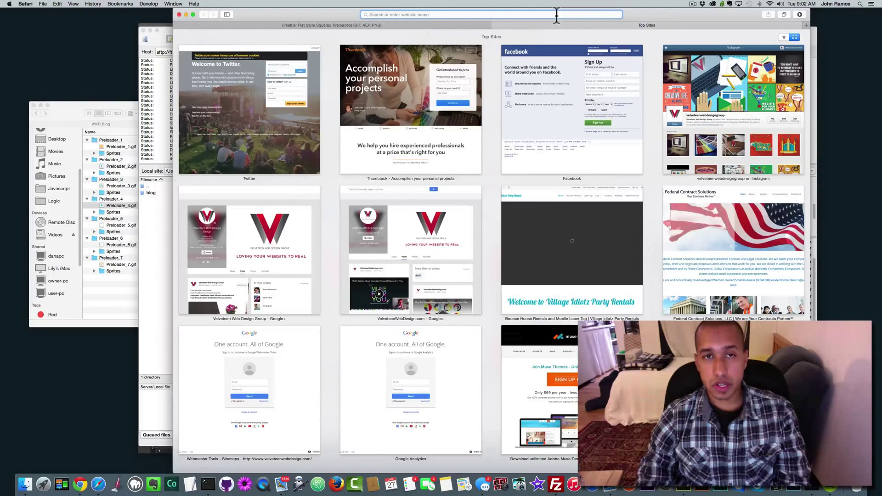
text(www.johnramoscomputerservice.com)
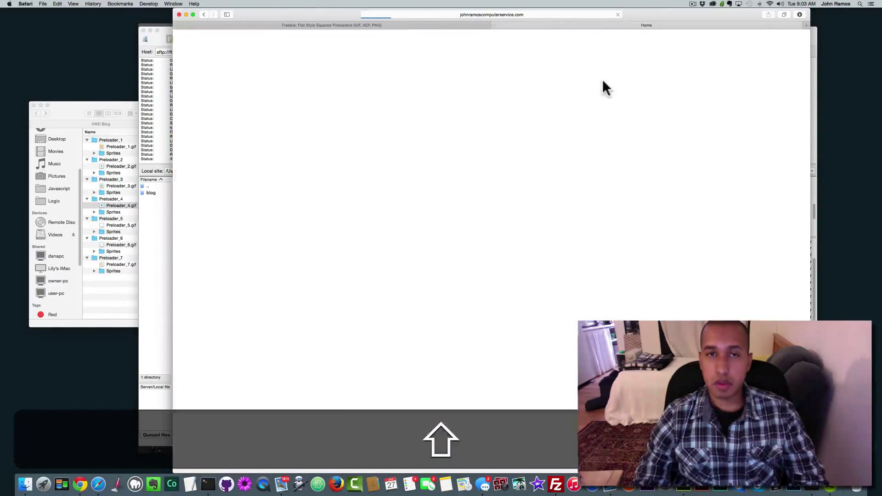
click(24, 4)
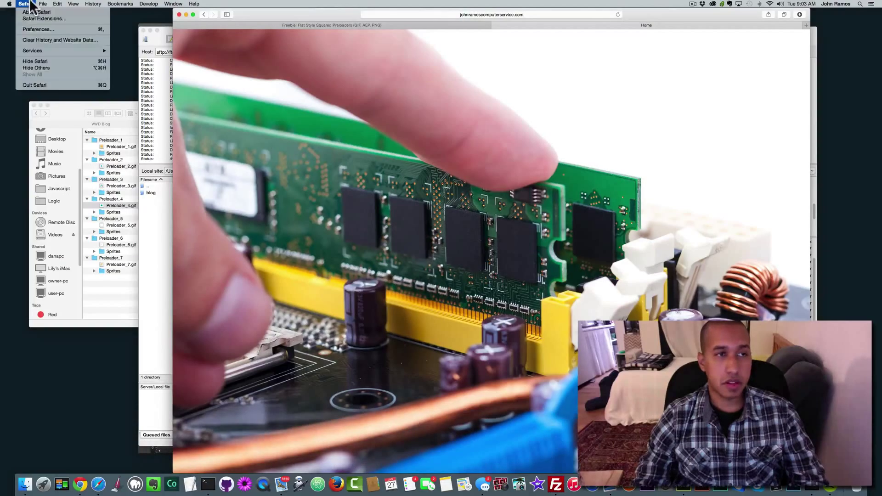
click(60, 40)
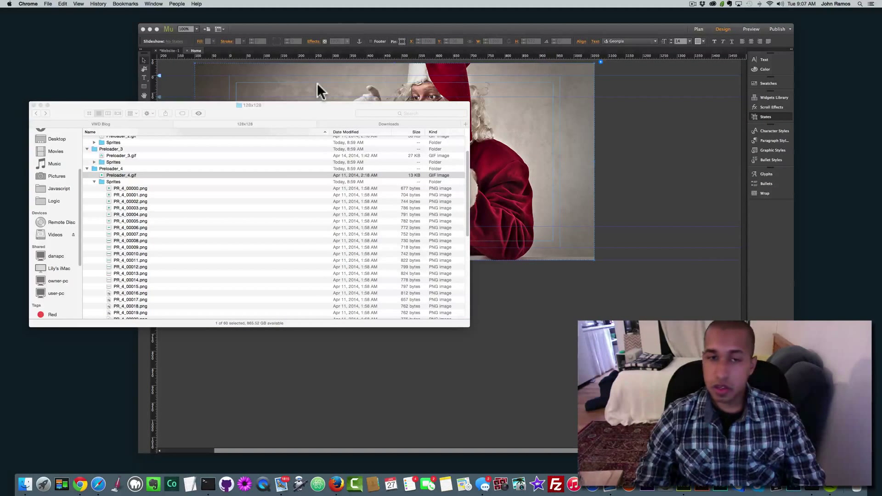
mouse_move(315, 115)
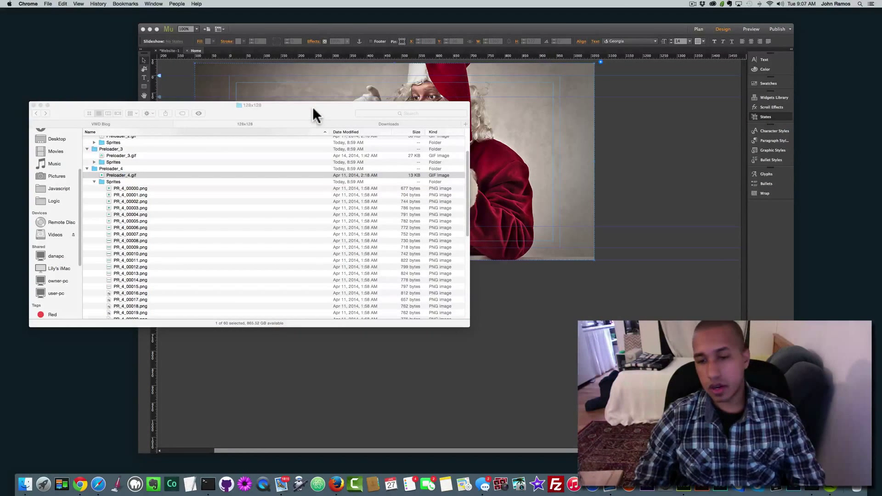
mouse_move(308, 143)
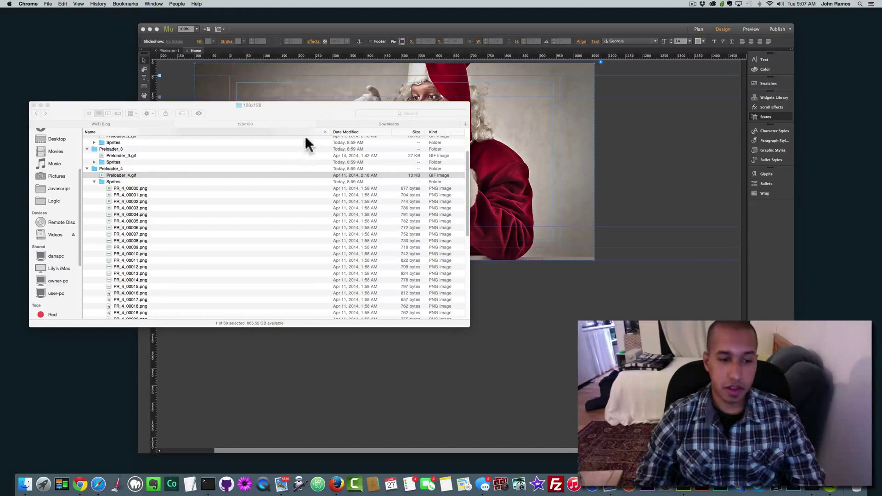
mouse_move(202, 209)
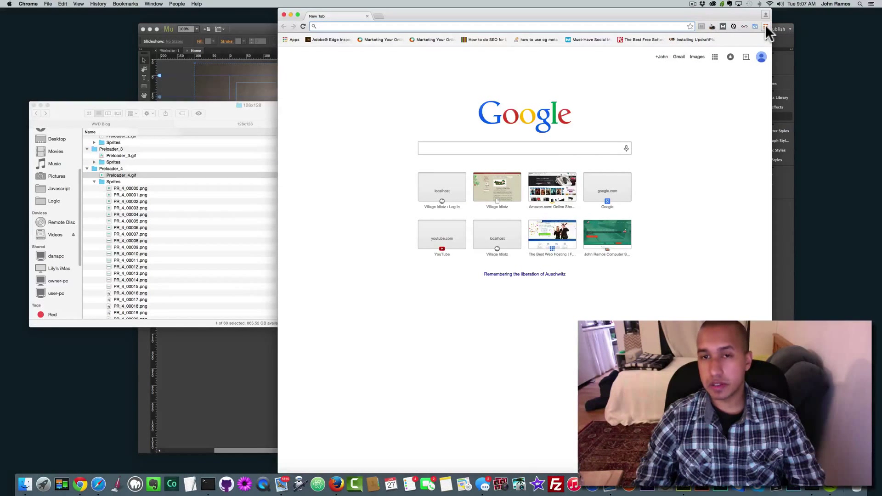
mouse_move(768, 28)
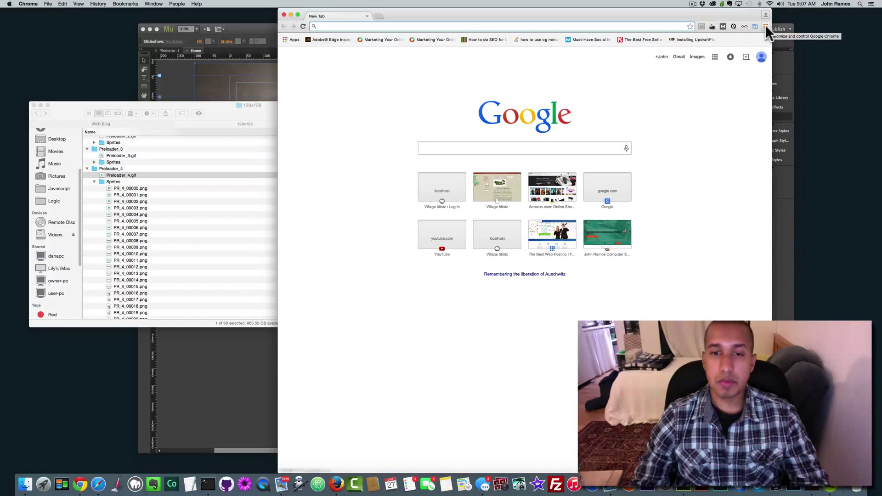
Clear Chrome's past-hour browsing and download history, cookies and cached files from History
click(766, 27)
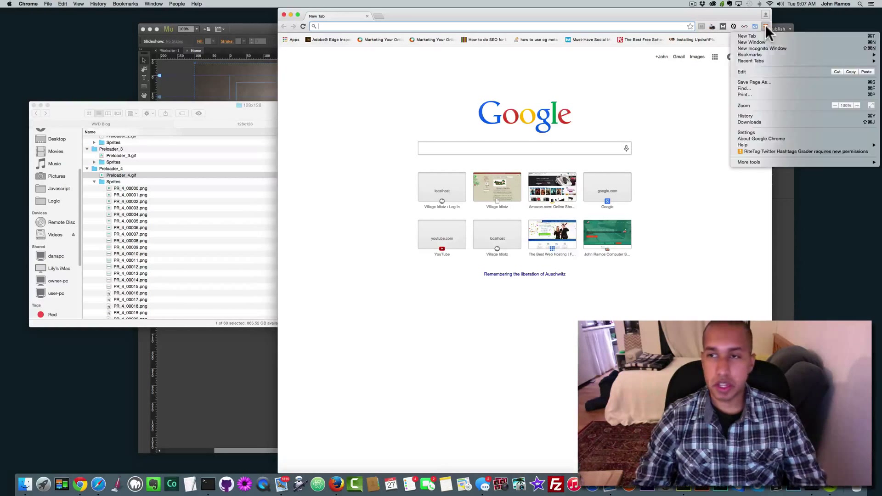
mouse_move(761, 138)
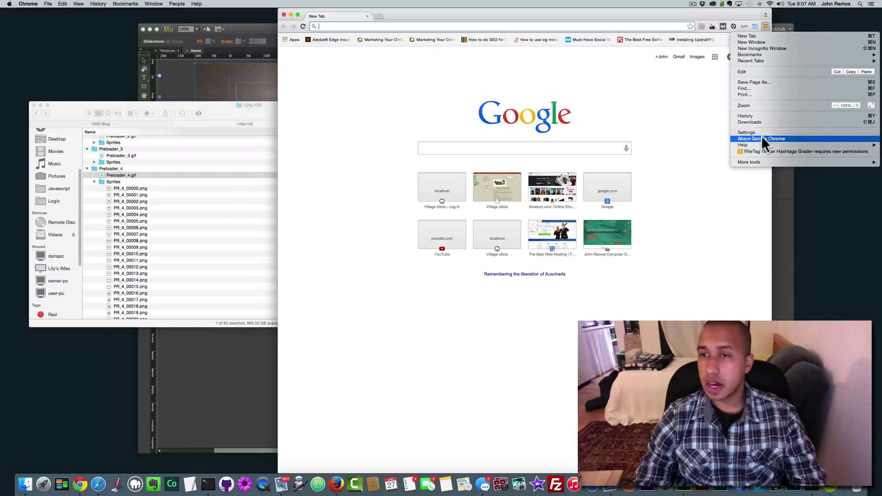
mouse_move(765, 116)
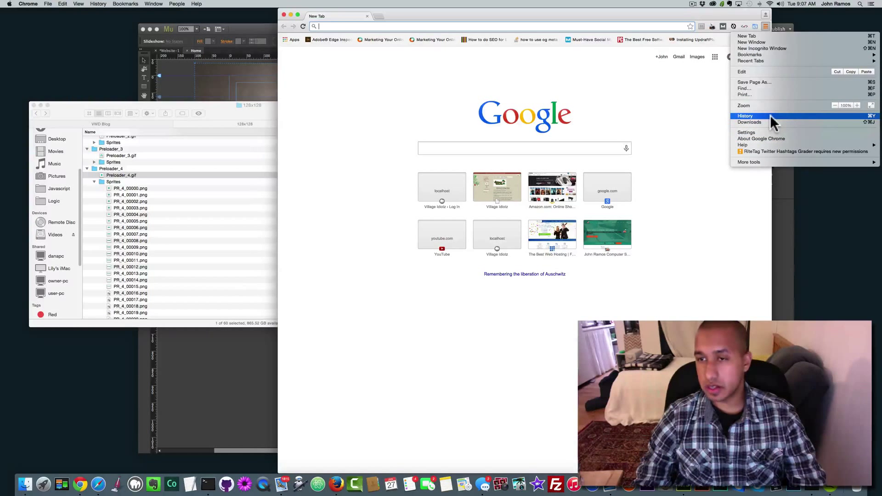
click(745, 116)
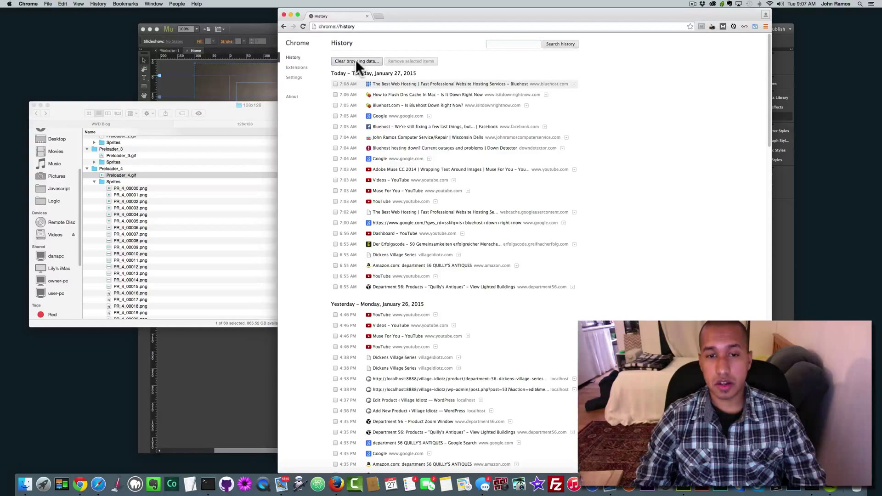
click(356, 61)
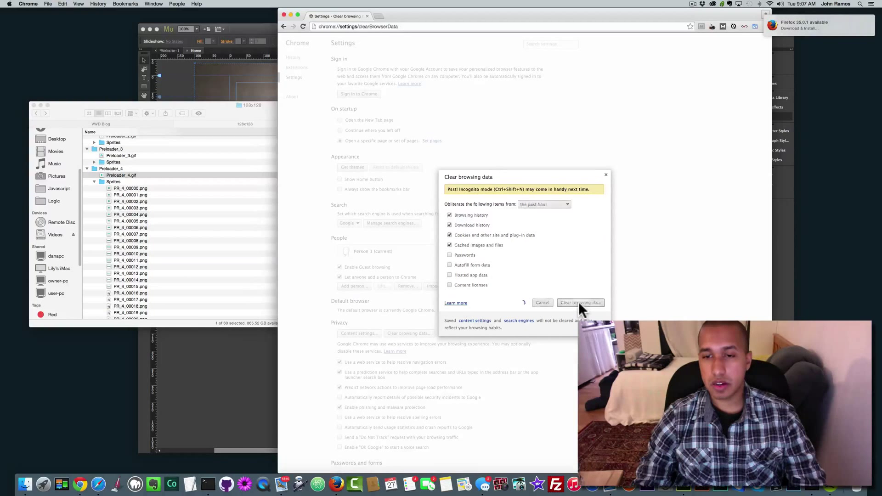
click(581, 303)
text(jo)
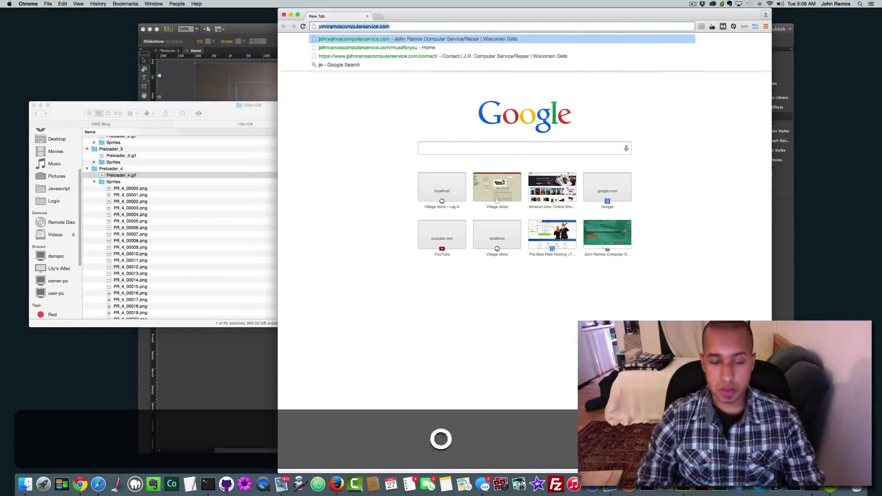
Enter the johnramoscomputerservice.com address in Chrome's omnibox to revisit the site
text(/)
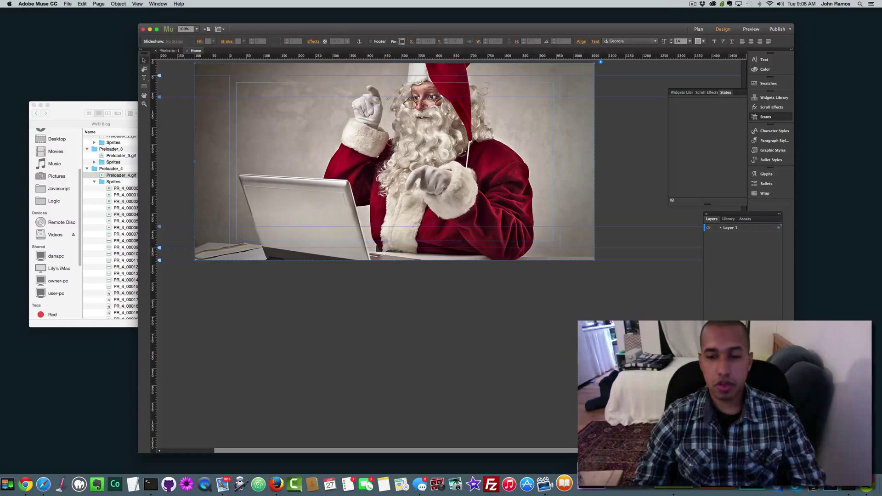
mouse_move(173, 467)
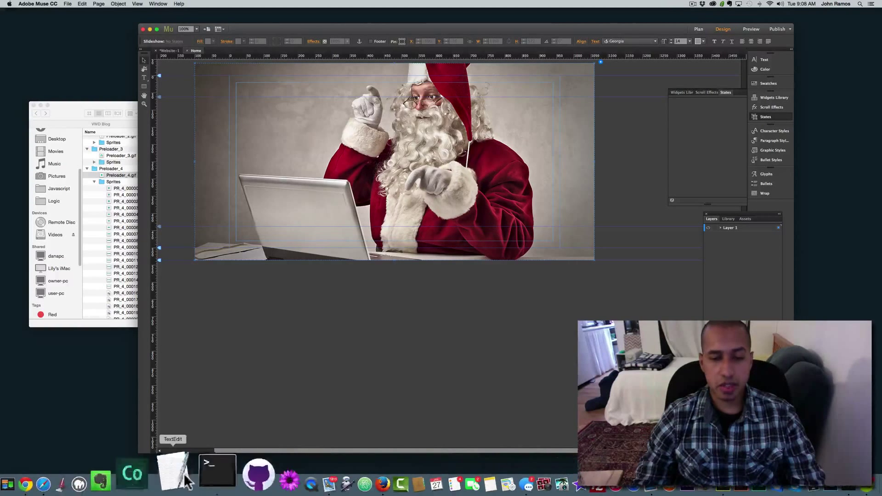
In Safari, search codrops.com for 'preloaders' and open the Flat Style Squared Preloaders article
click(61, 483)
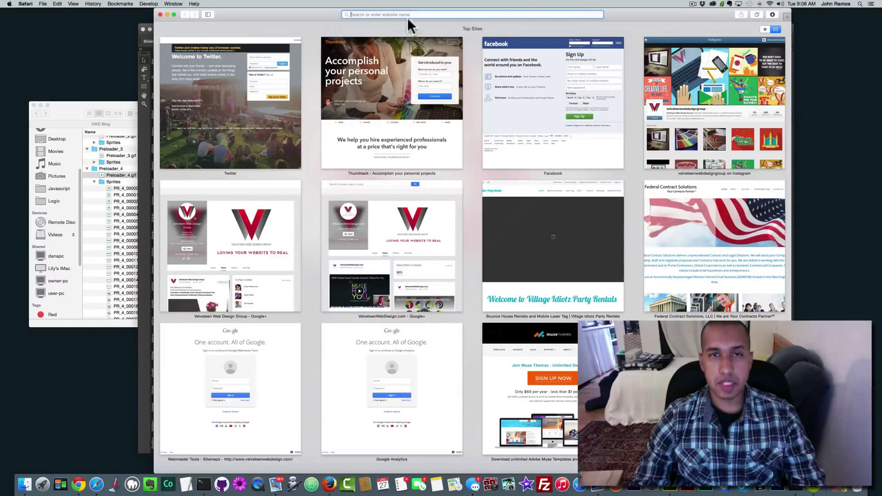
text(codrops.com)
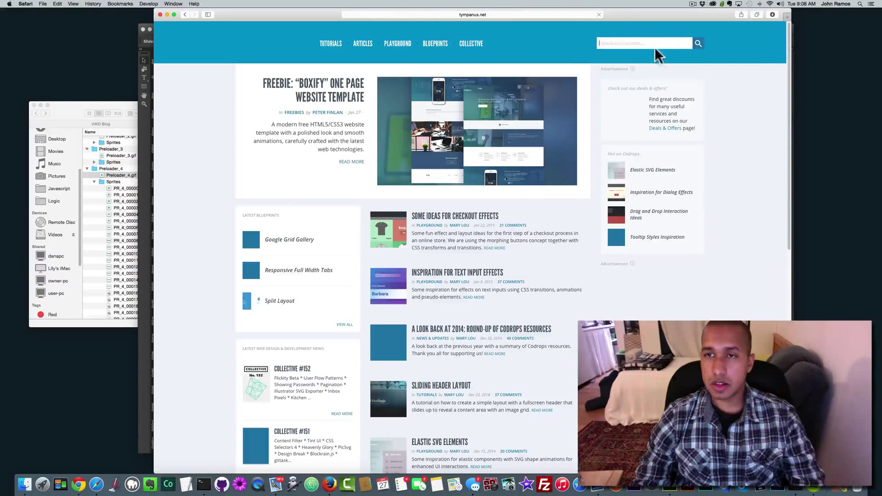
text(preloaders)
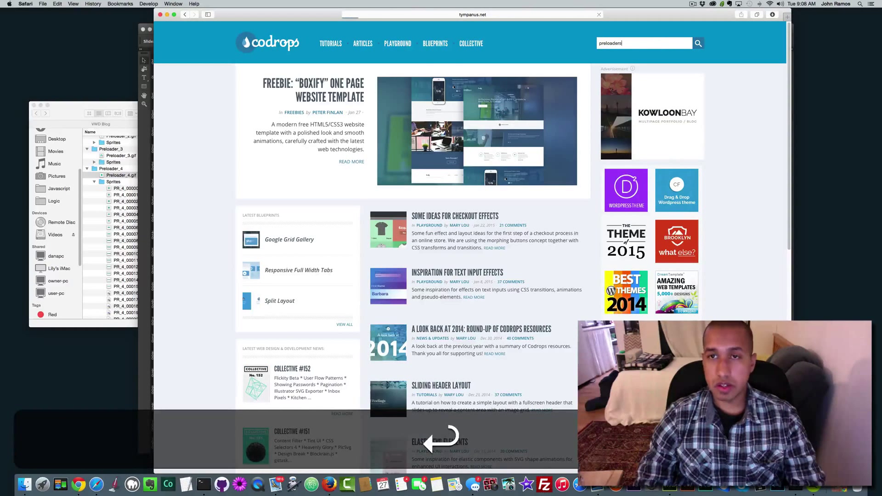
click(697, 43)
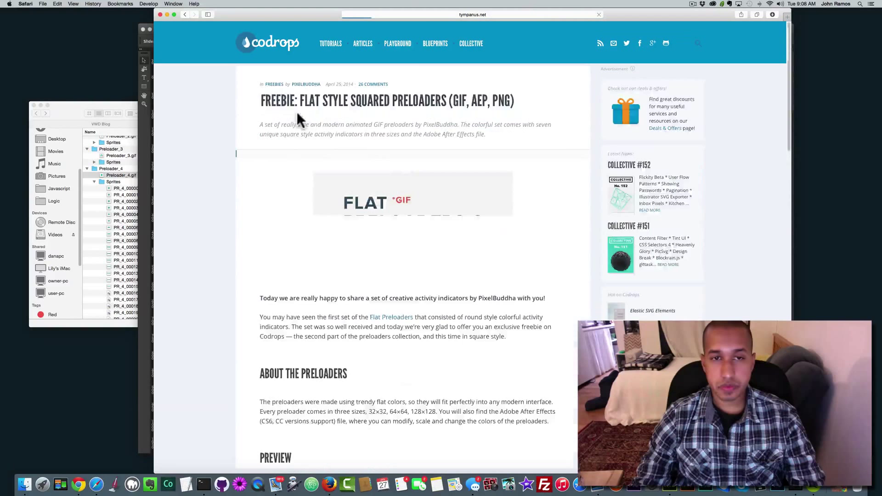
scroll(down, 3)
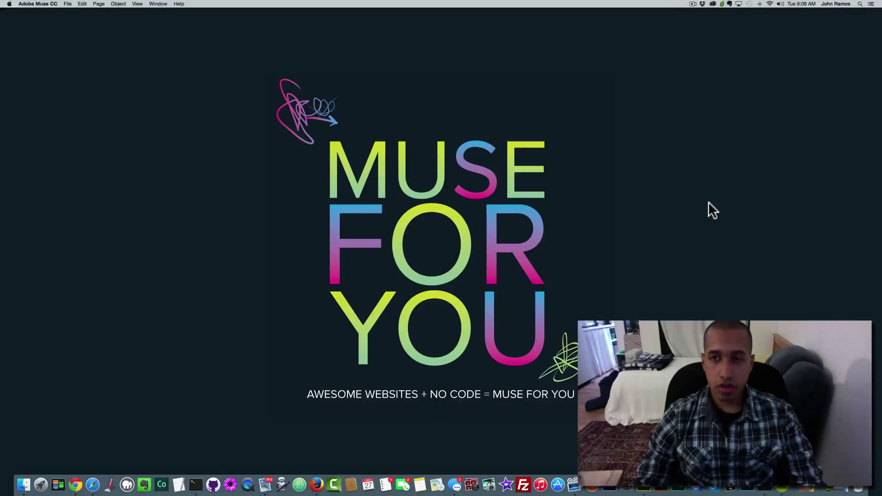
mouse_move(717, 220)
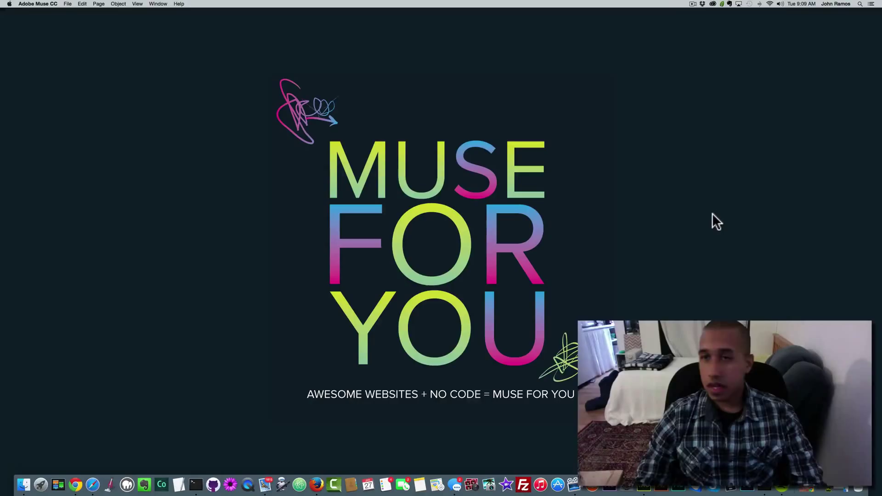